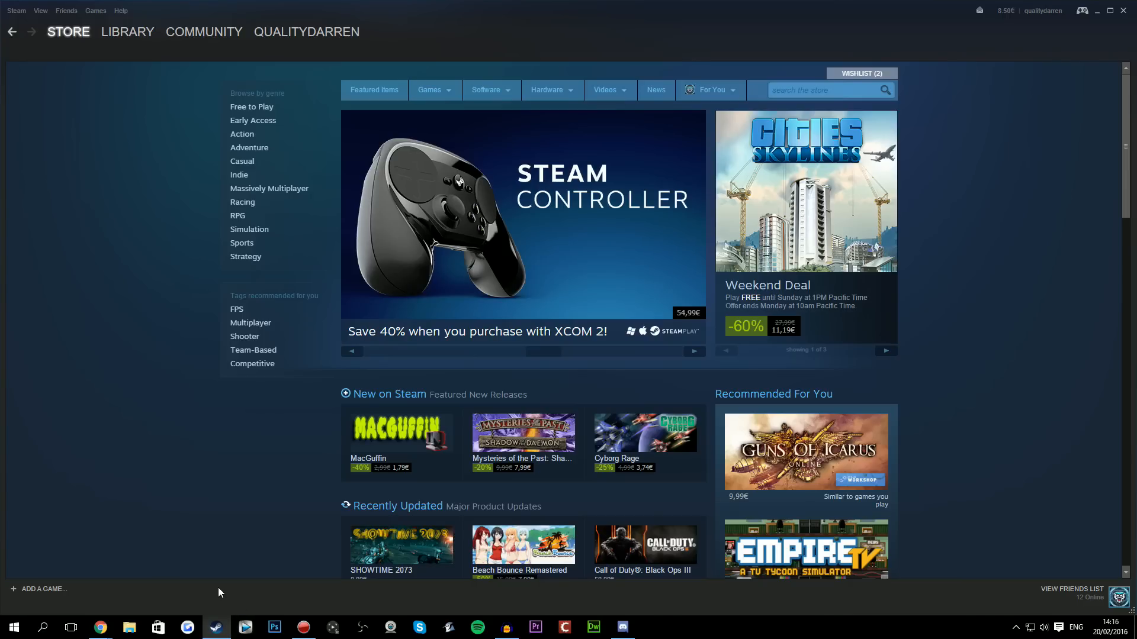
pyautogui.moveTo(96, 599)
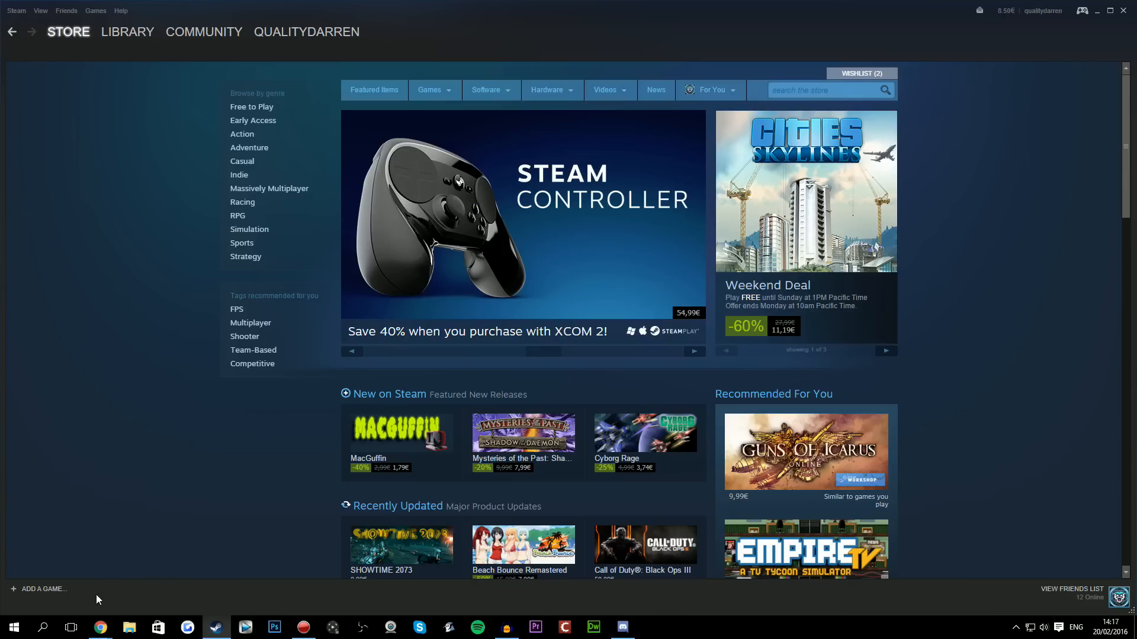
pyautogui.moveTo(99, 627)
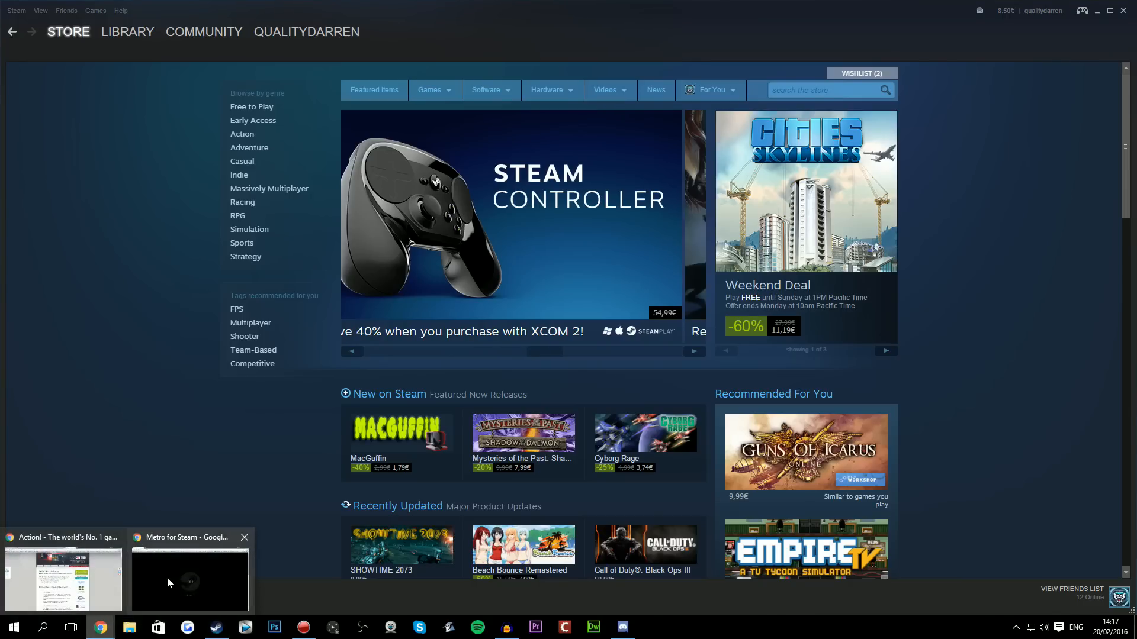
# - Download the Metro for Steam 4.0.4 zip in Chrome and show it in the Downloads folder
pyautogui.click(188, 580)
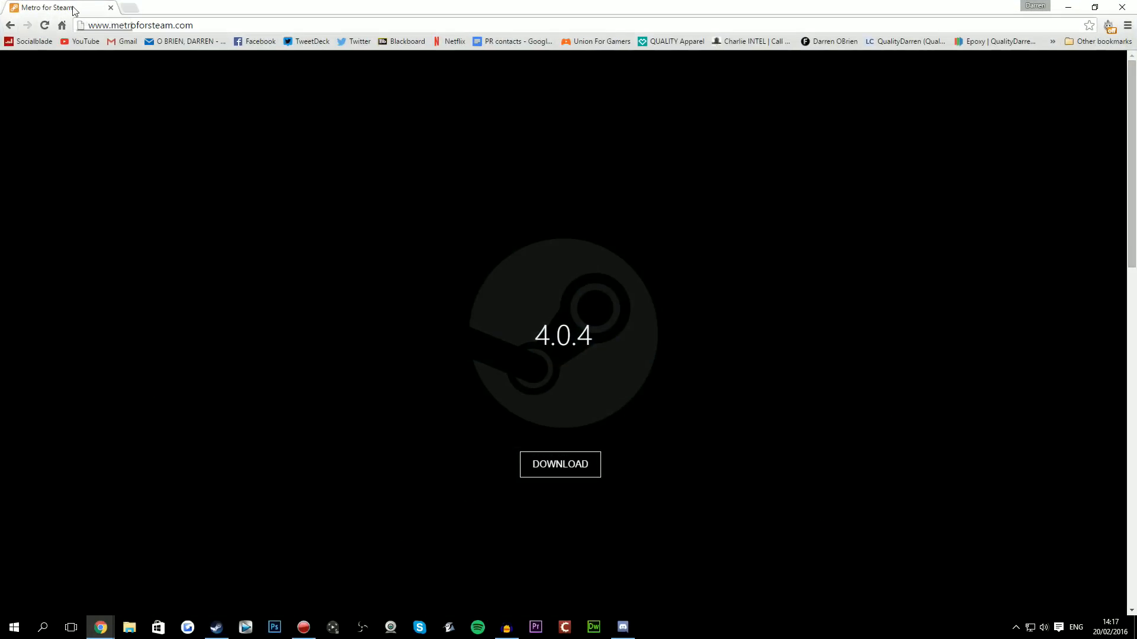
pyautogui.click(559, 464)
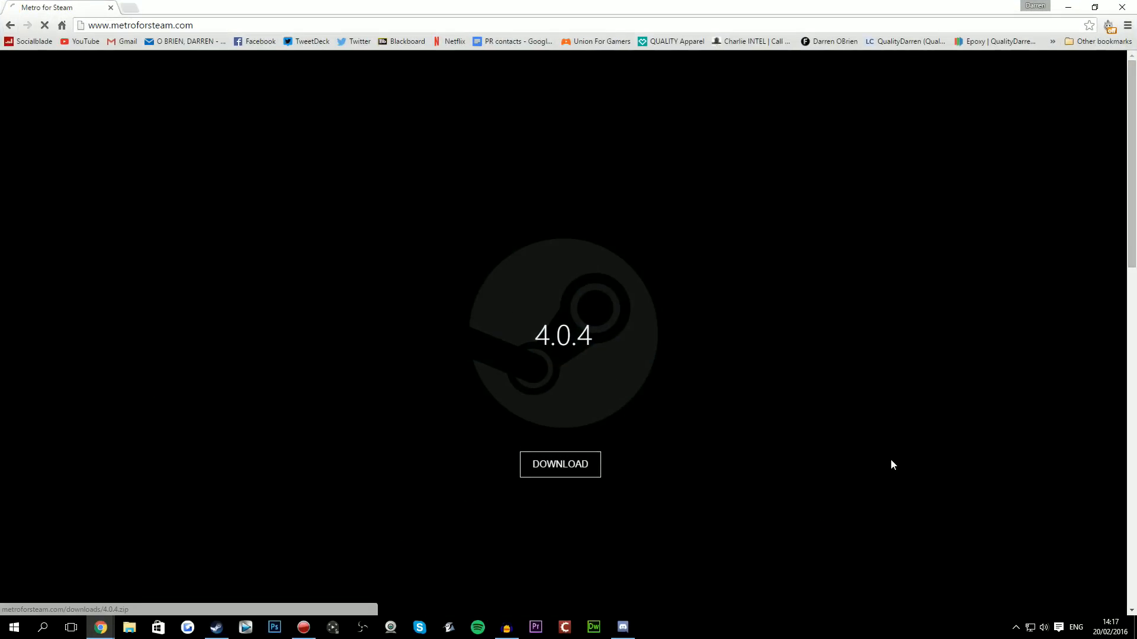
pyautogui.click(559, 465)
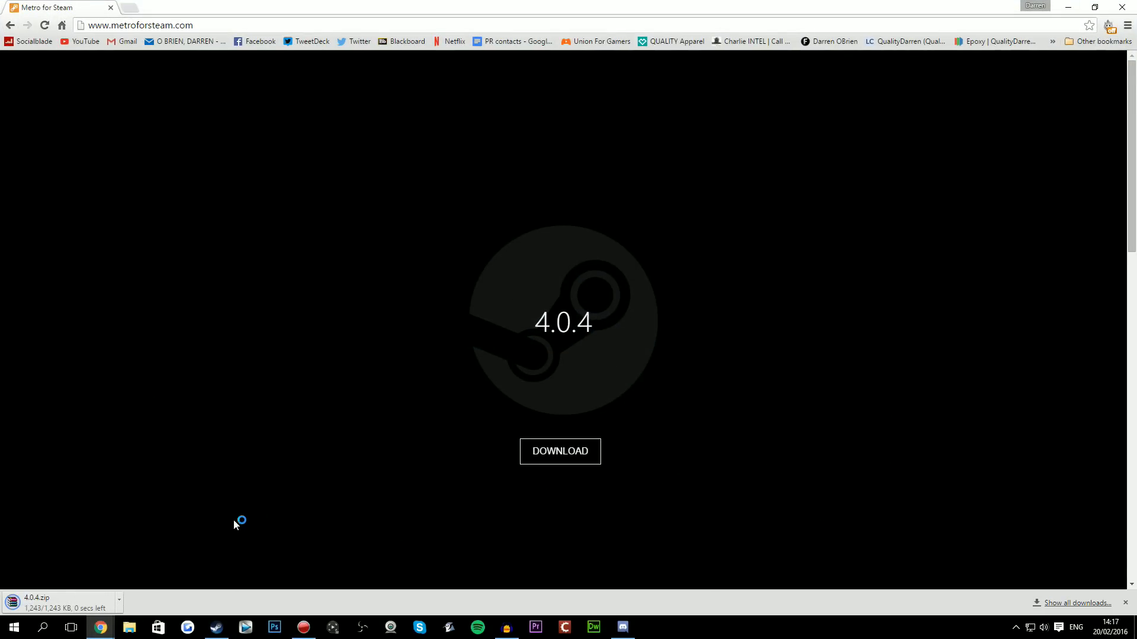
pyautogui.moveTo(213, 519)
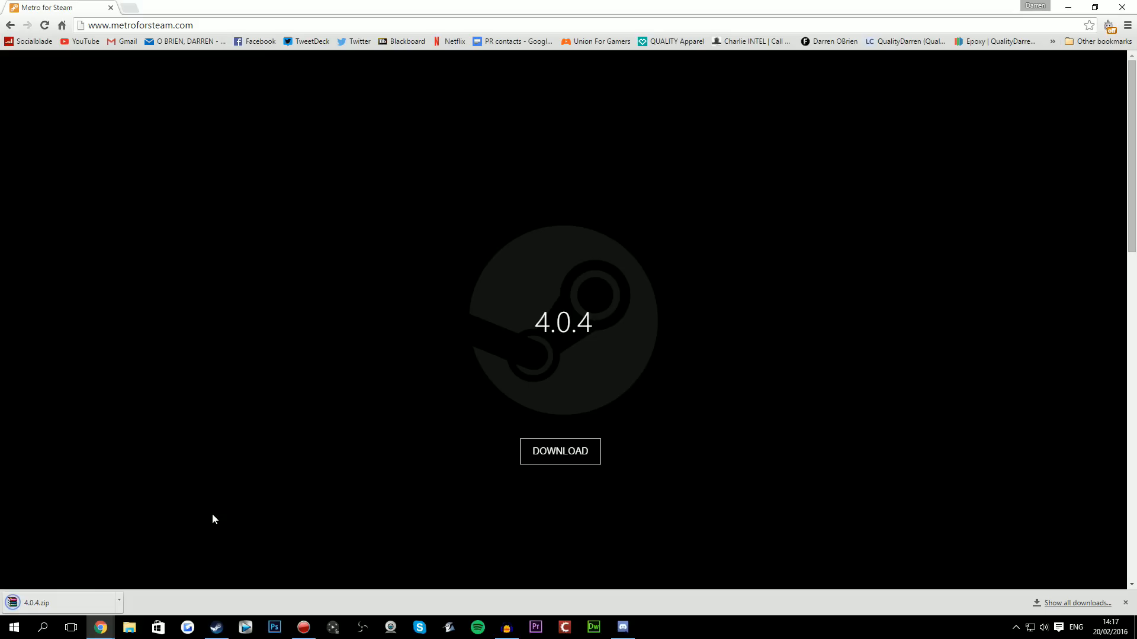
pyautogui.moveTo(210, 466)
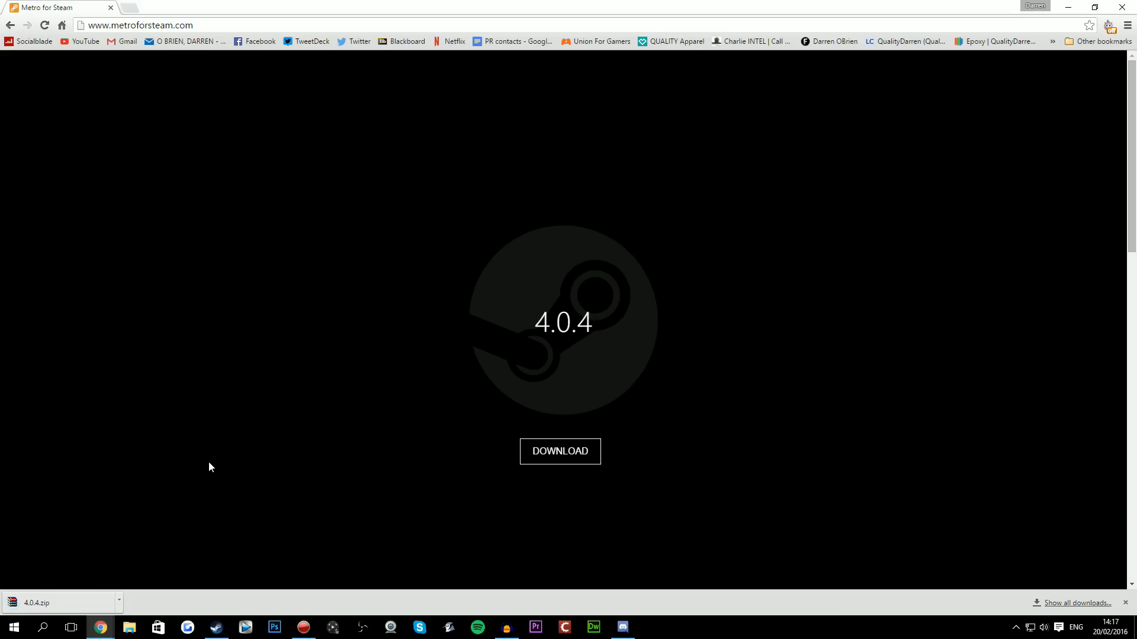
pyautogui.click(119, 603)
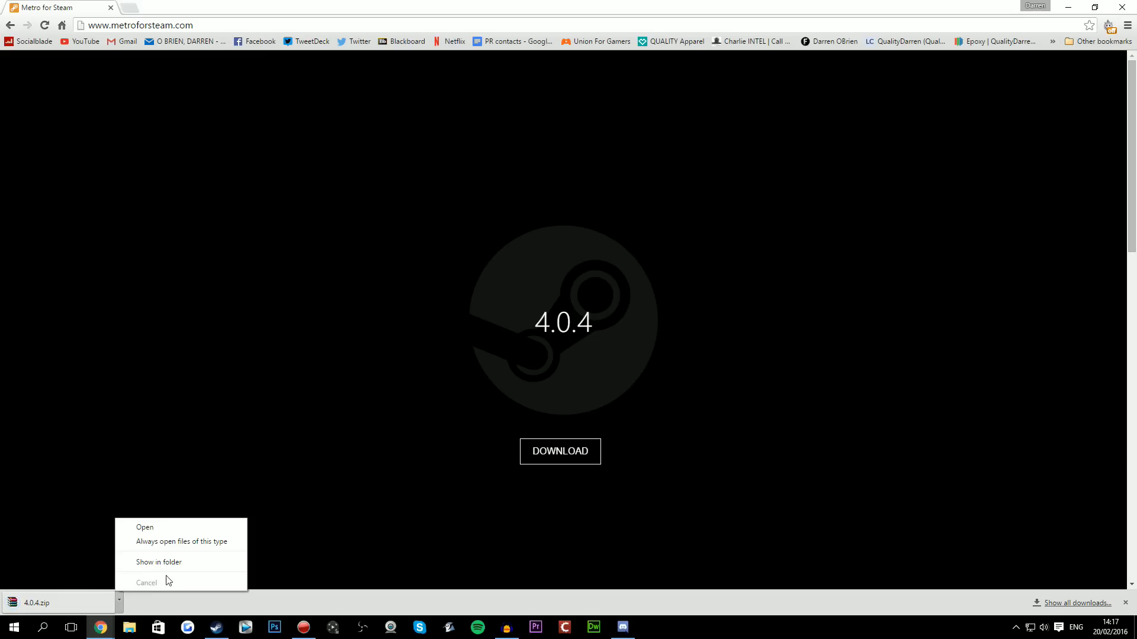
pyautogui.click(158, 561)
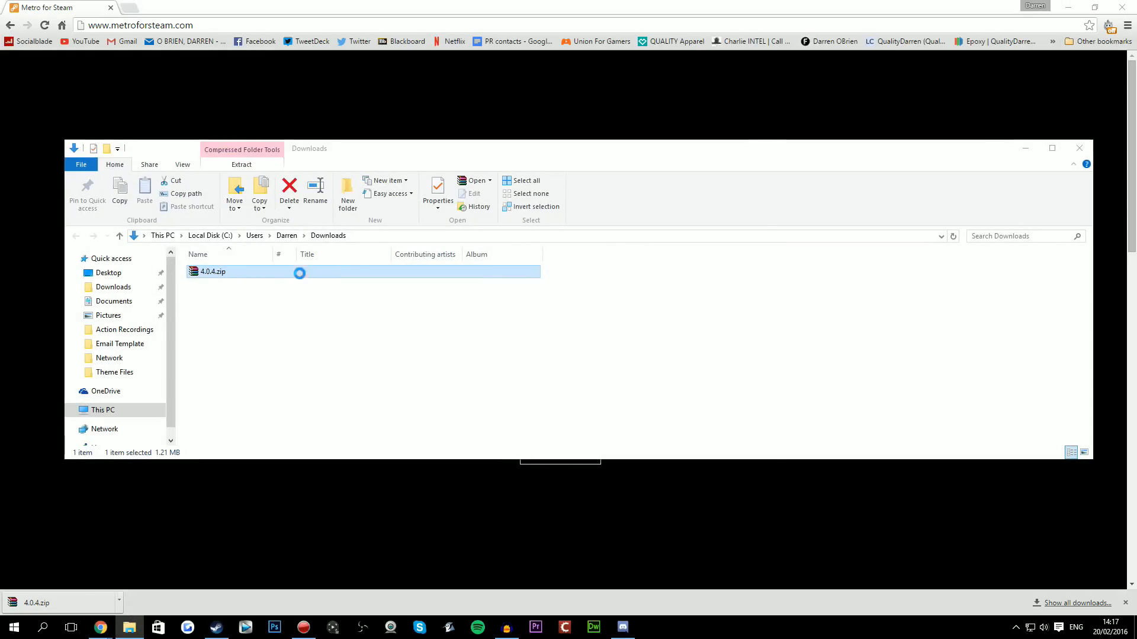
# - Open 4.0.4.zip in WinRAR, dismissing the expired evaluation notice
pyautogui.doubleClick(212, 271)
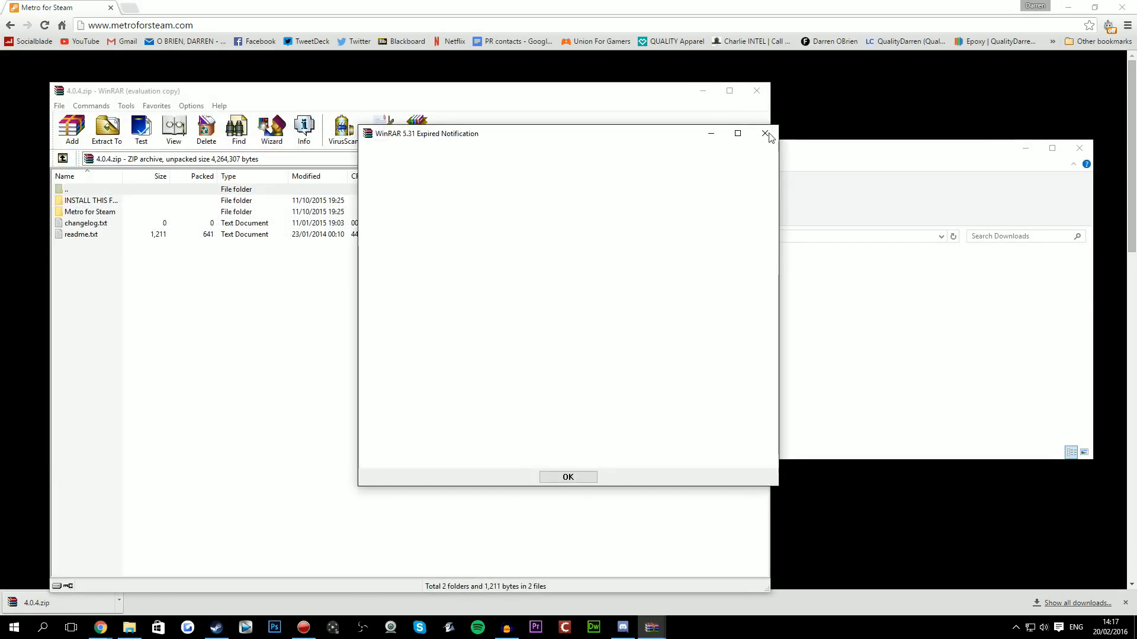
pyautogui.click(763, 133)
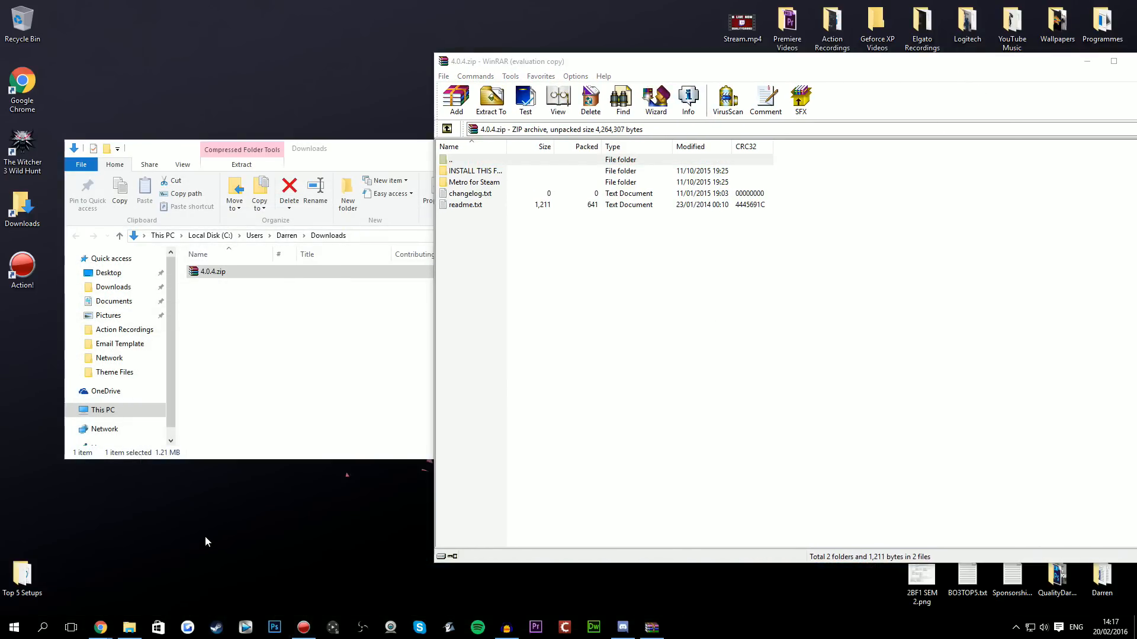
pyautogui.moveTo(128, 628)
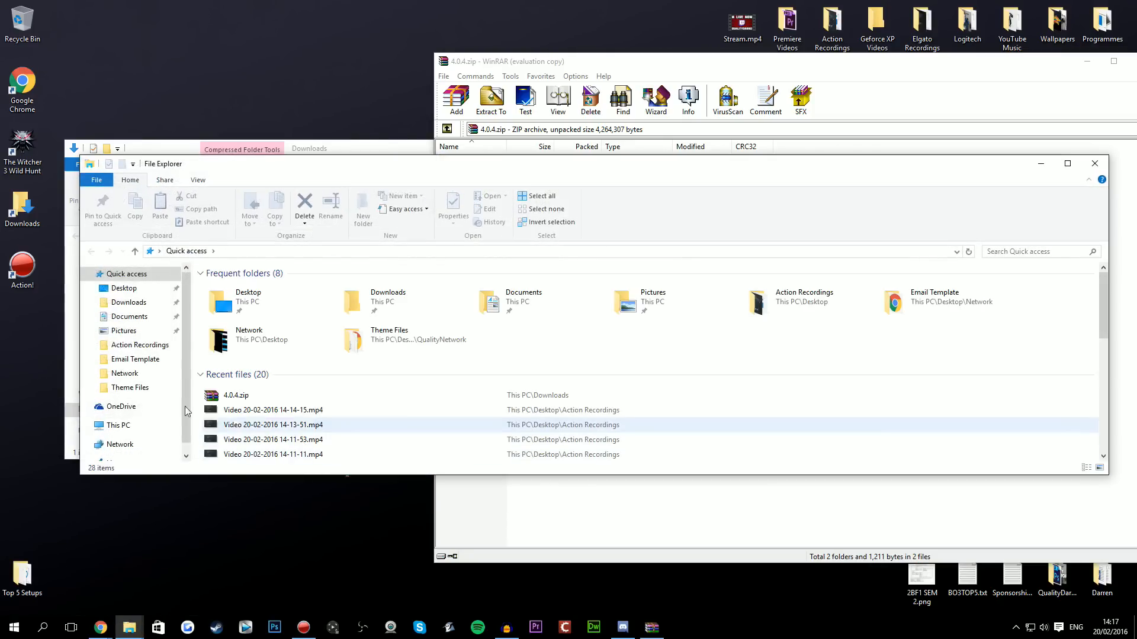
# - Navigate to C:\Program Files (x86)\Steam\skins and delete the old Metro for Steam folder
pyautogui.click(118, 425)
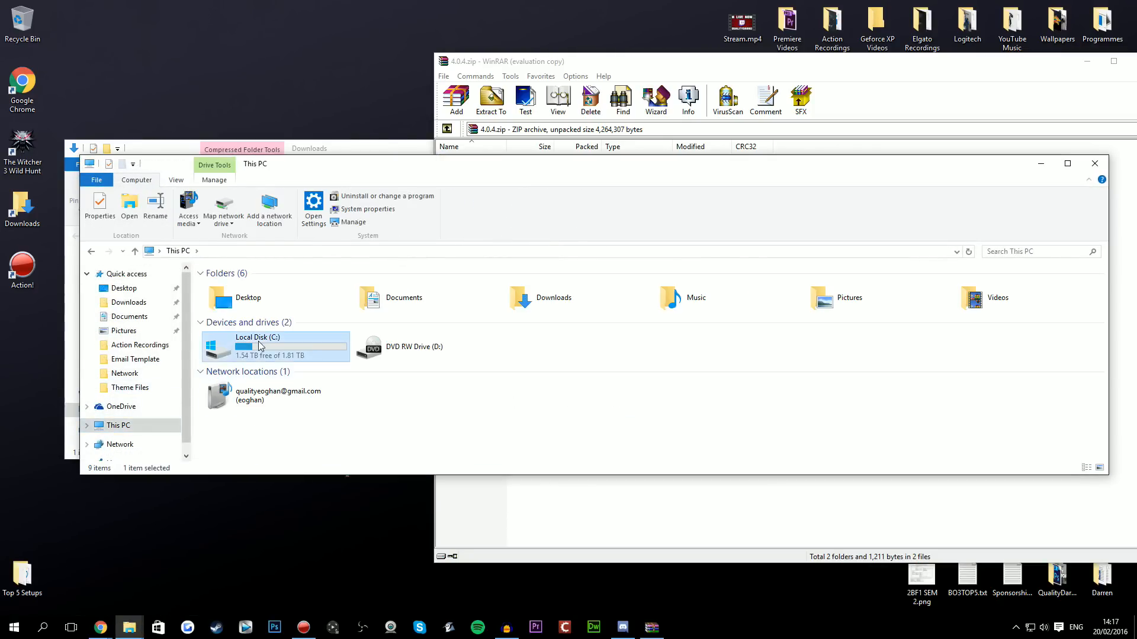
pyautogui.doubleClick(257, 346)
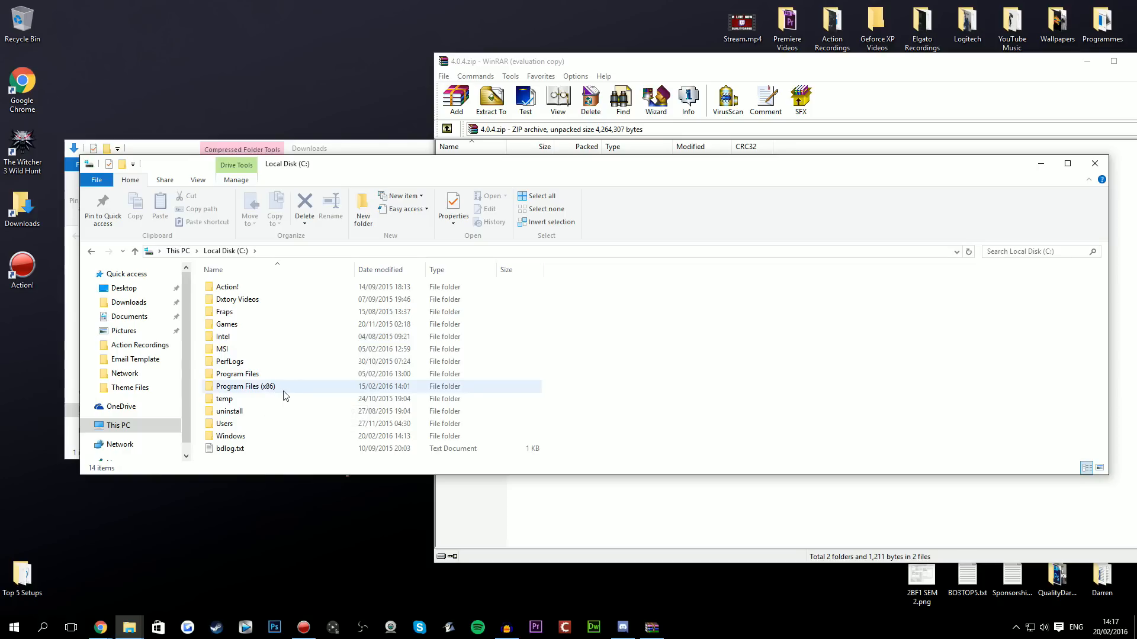
pyautogui.doubleClick(245, 386)
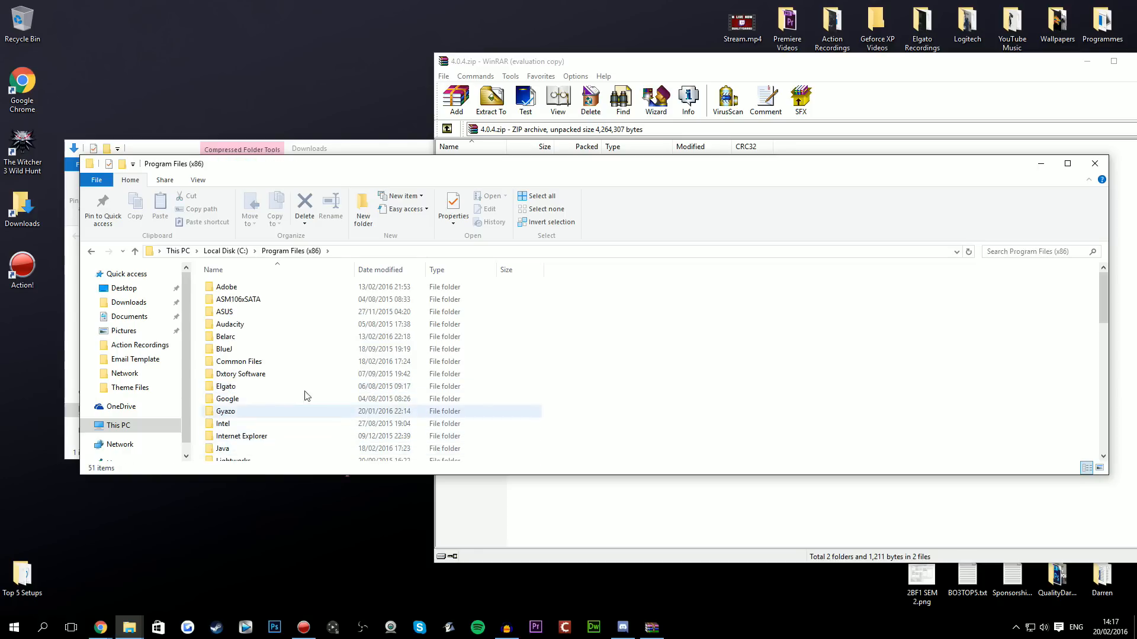
pyautogui.scroll(-3)
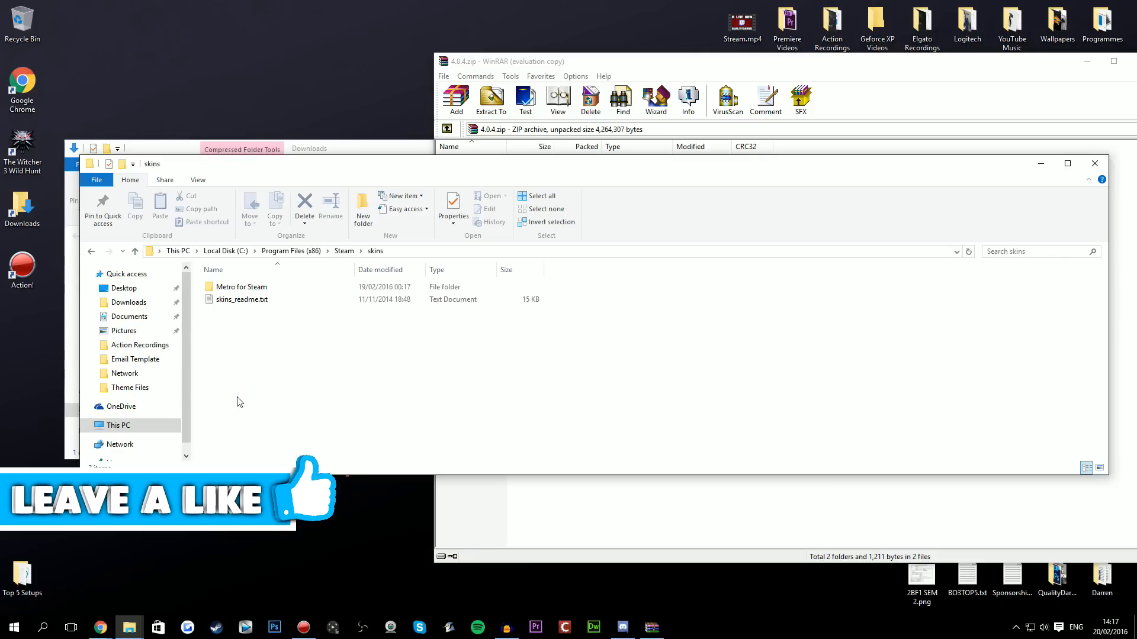
pyautogui.click(241, 298)
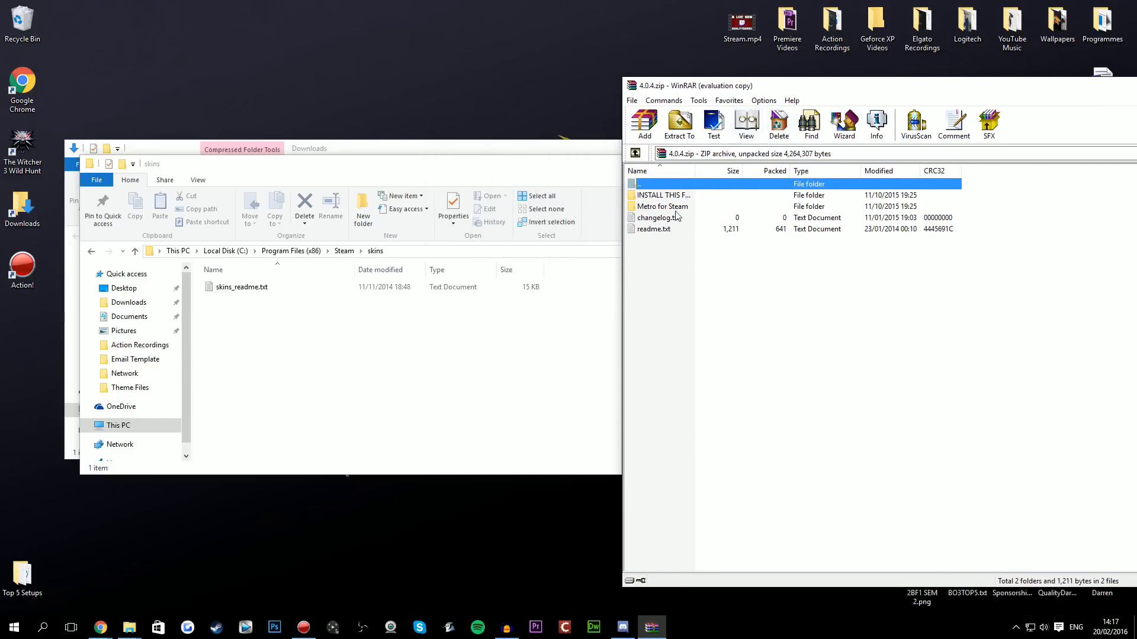
# - Drag the archive's Metro for Steam folder into Steam's skins folder
pyautogui.click(661, 206)
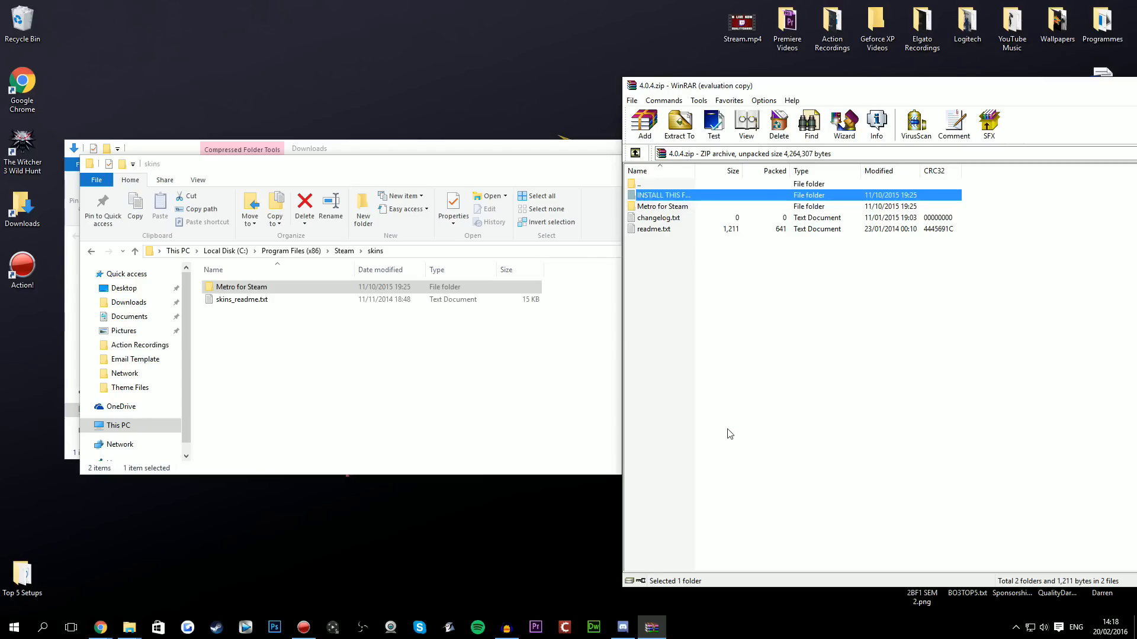
pyautogui.moveTo(759, 384)
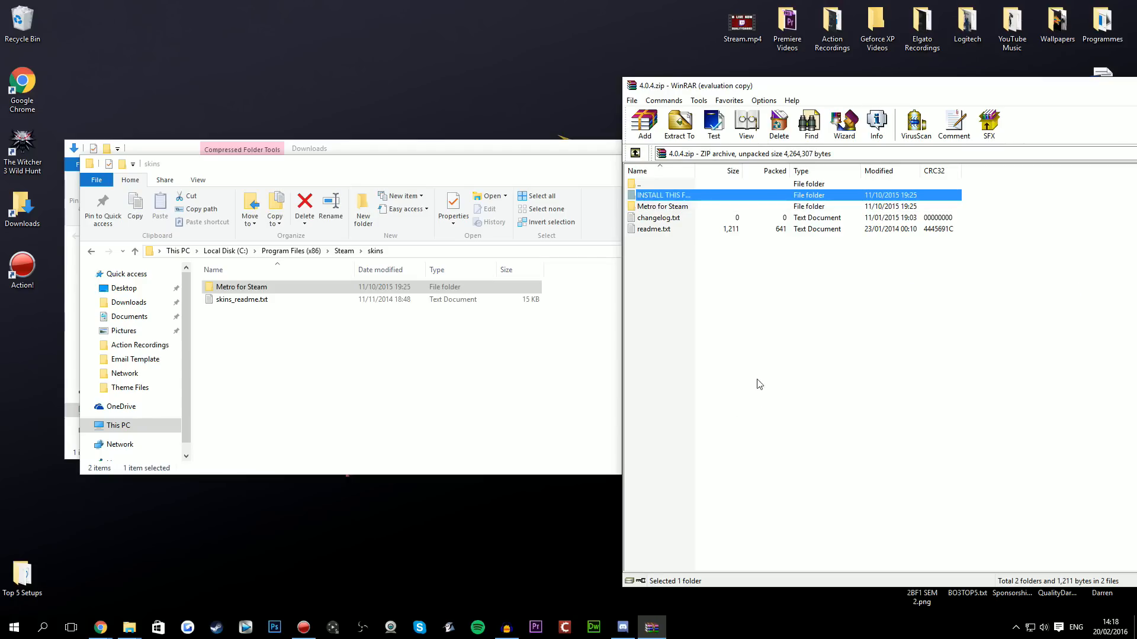
pyautogui.moveTo(708, 198)
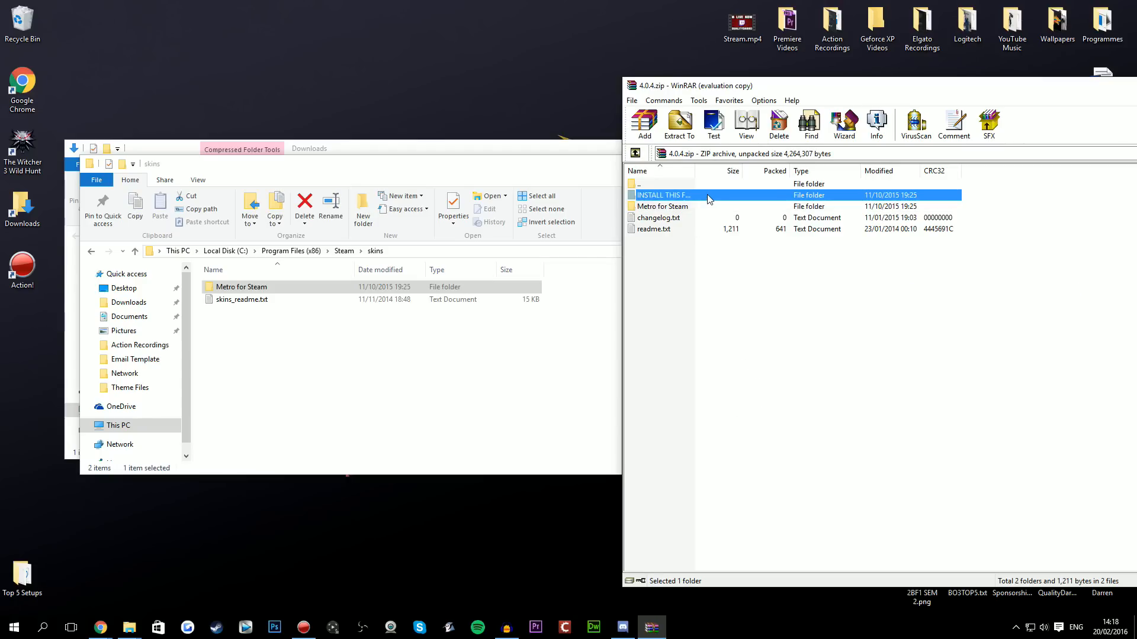
# - Install segoeuisl.ttf from the INSTALL THIS FONT folder, replacing the existing Segoe UI Semilight
pyautogui.doubleClick(663, 194)
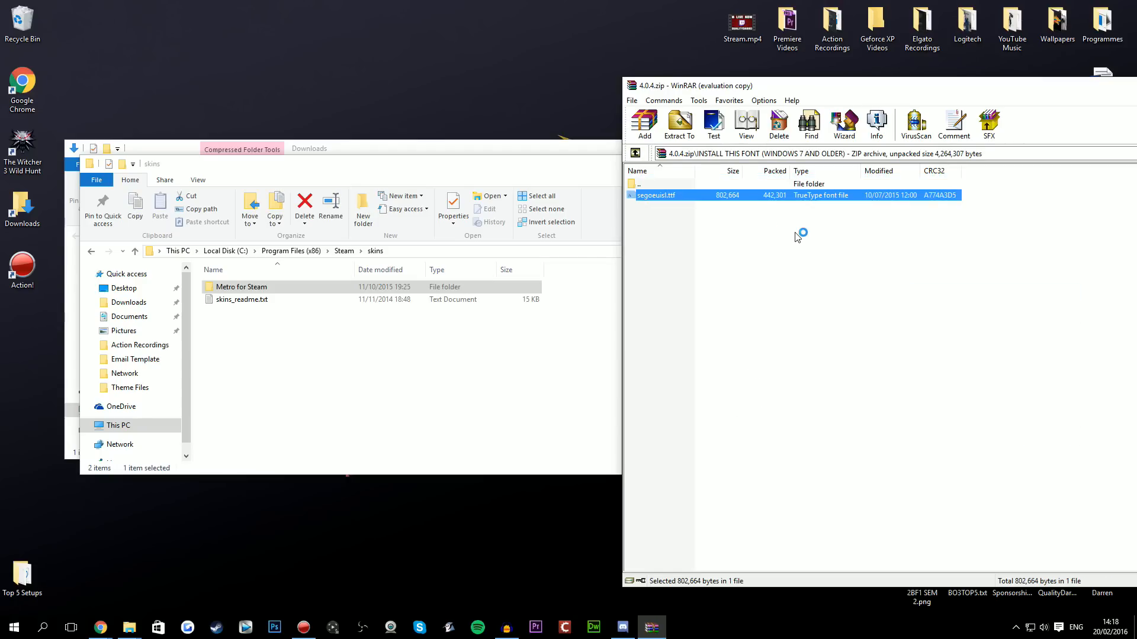
pyautogui.doubleClick(656, 195)
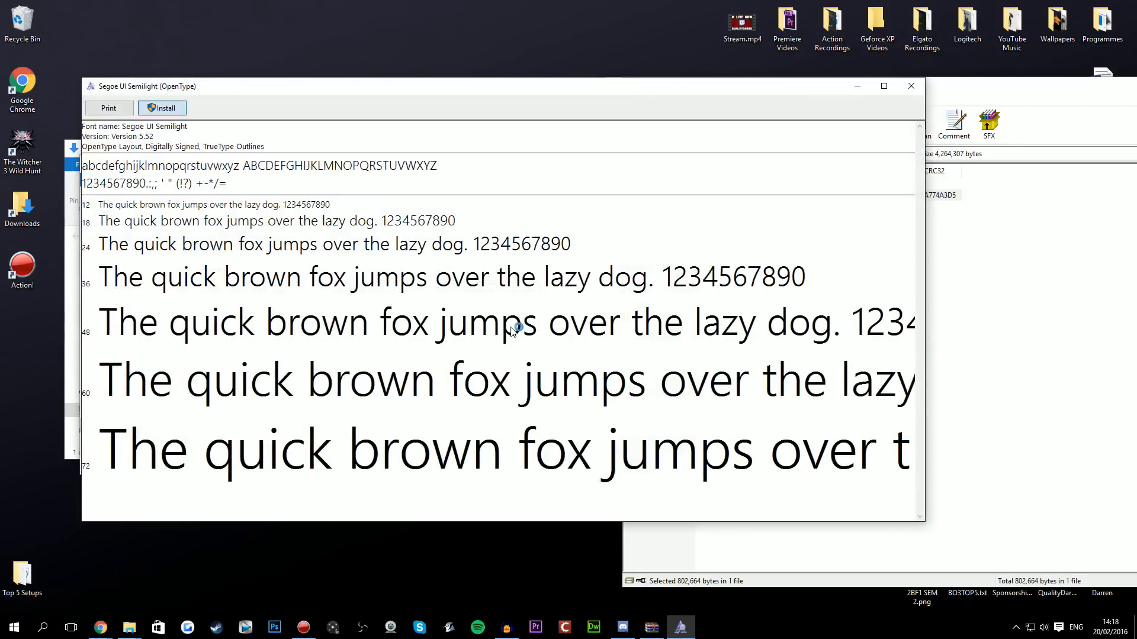
pyautogui.click(163, 107)
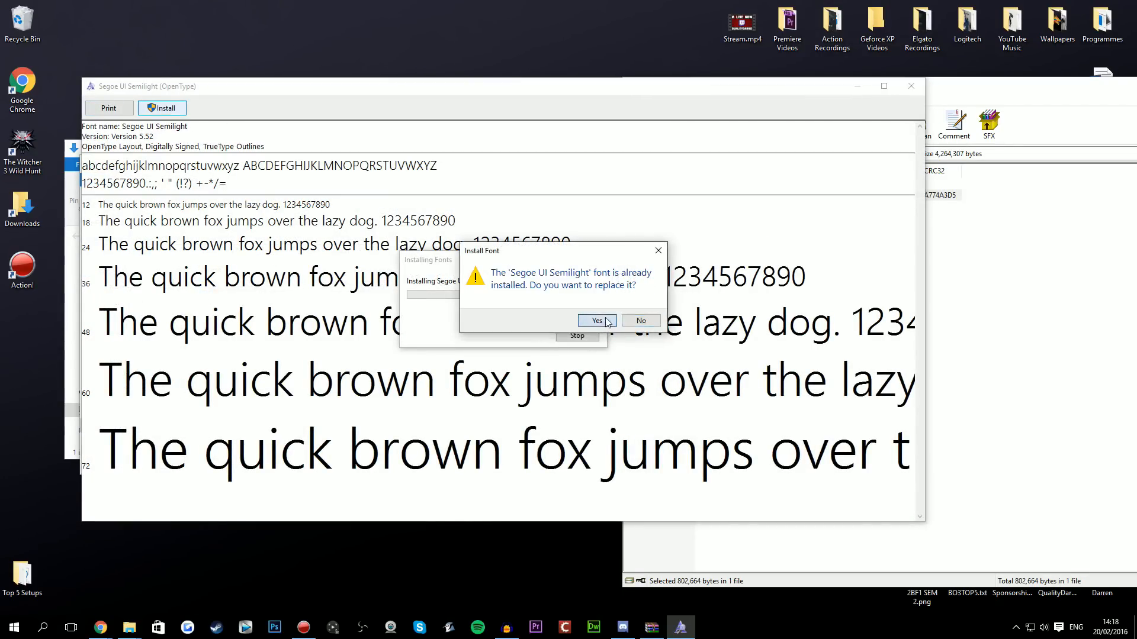
pyautogui.click(595, 321)
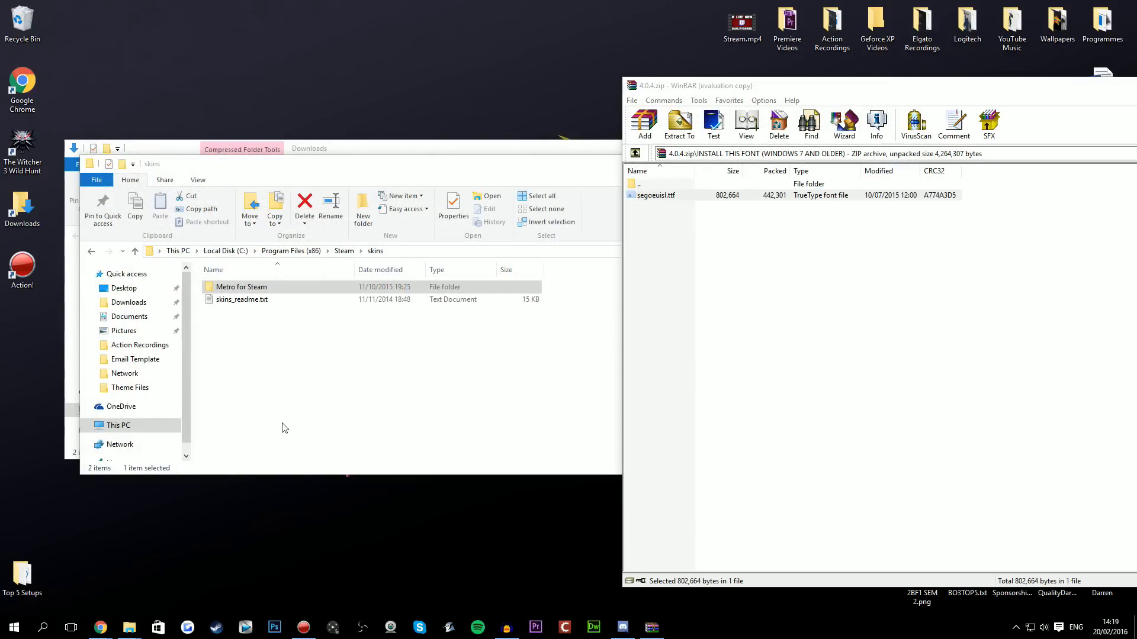
pyautogui.click(99, 627)
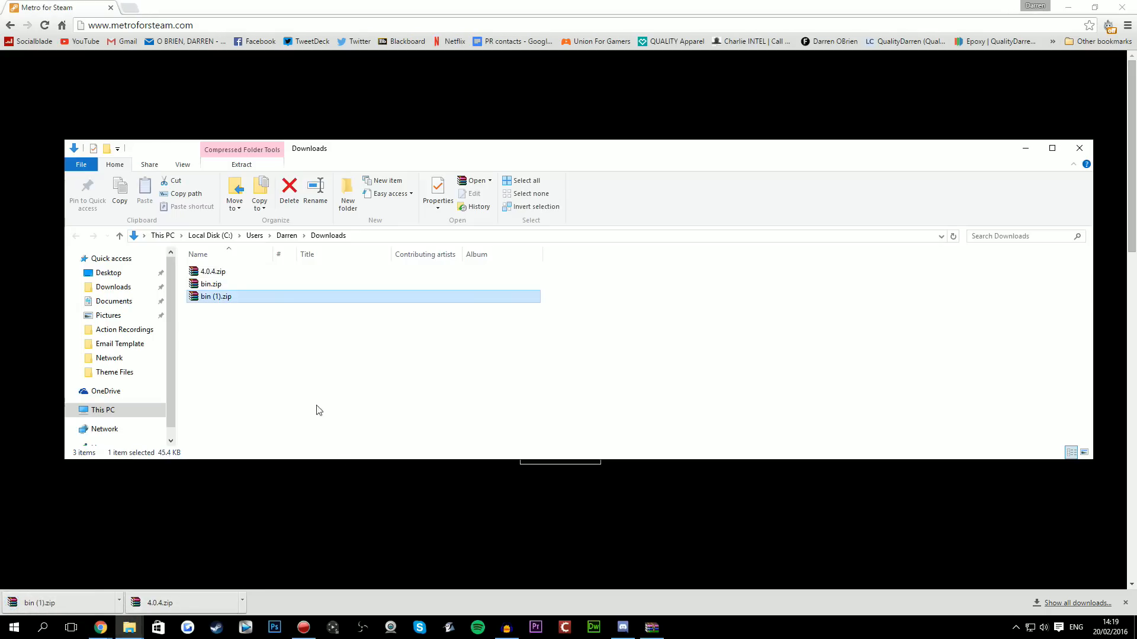
pyautogui.moveTo(405, 429)
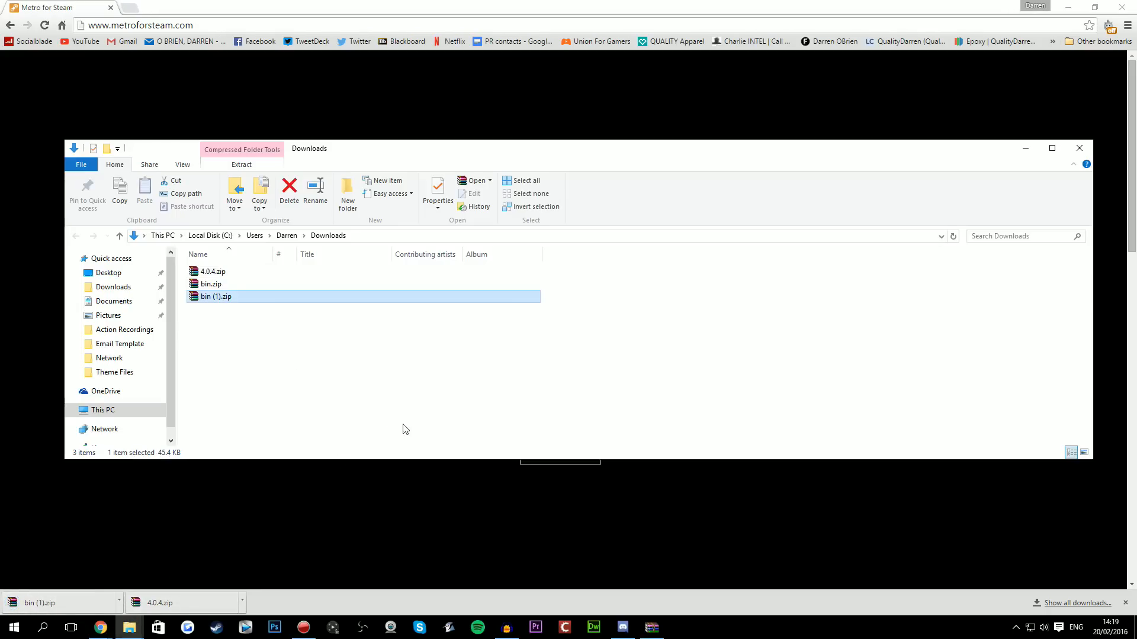
pyautogui.moveTo(276, 359)
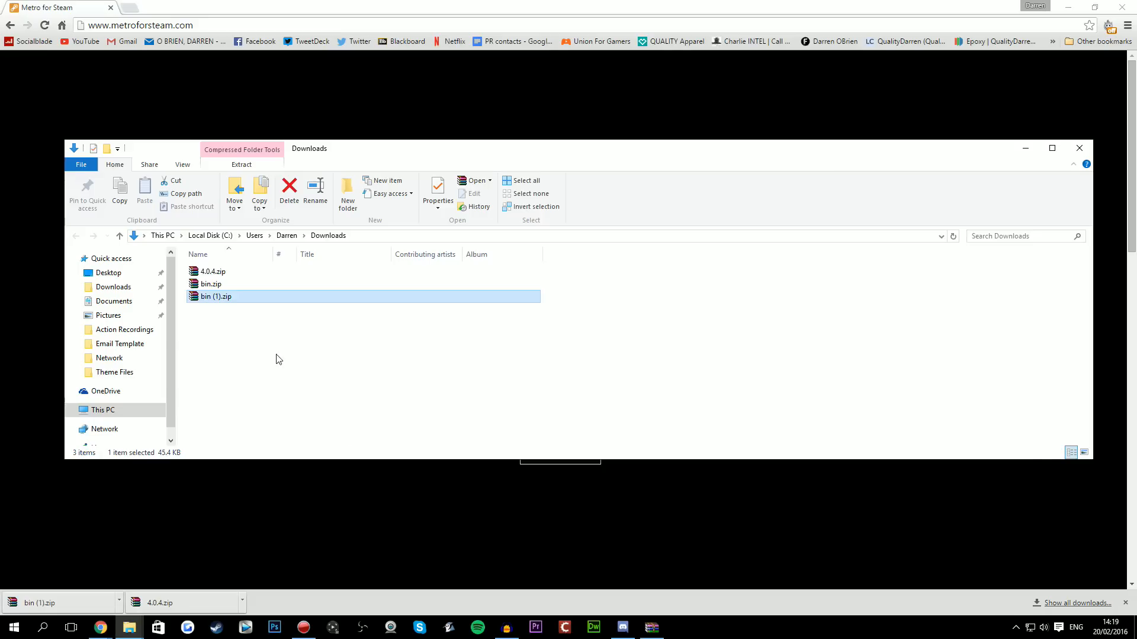
pyautogui.moveTo(218, 302)
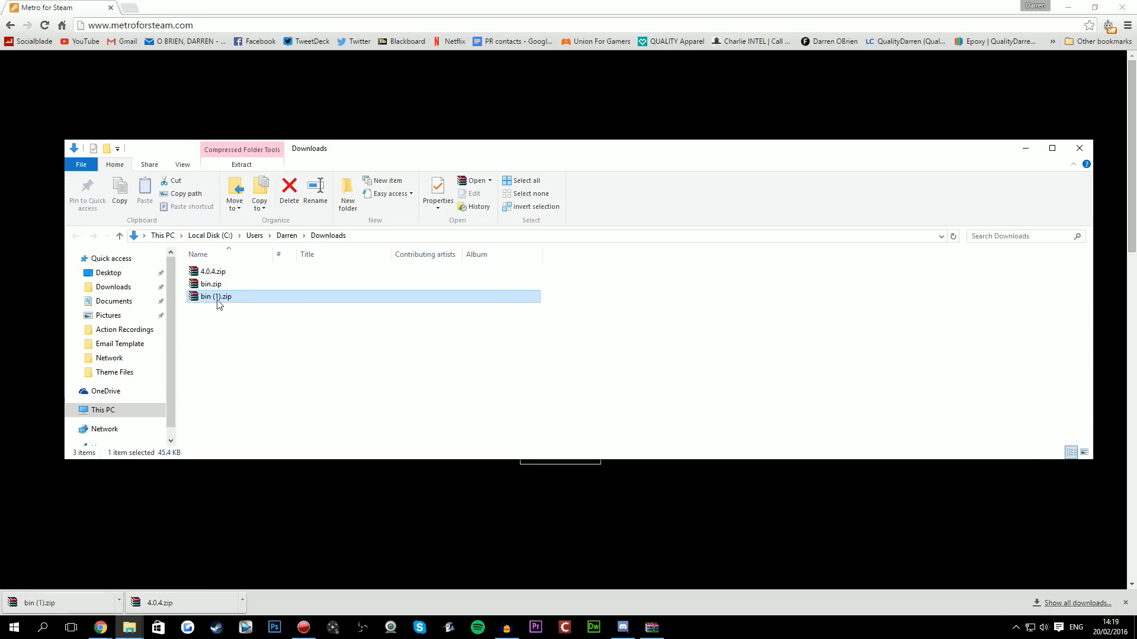
# - Open bin (1).zip in WinRAR and place Metro for Steam Settings.exe in the Metro for Steam skin folder
pyautogui.doubleClick(215, 296)
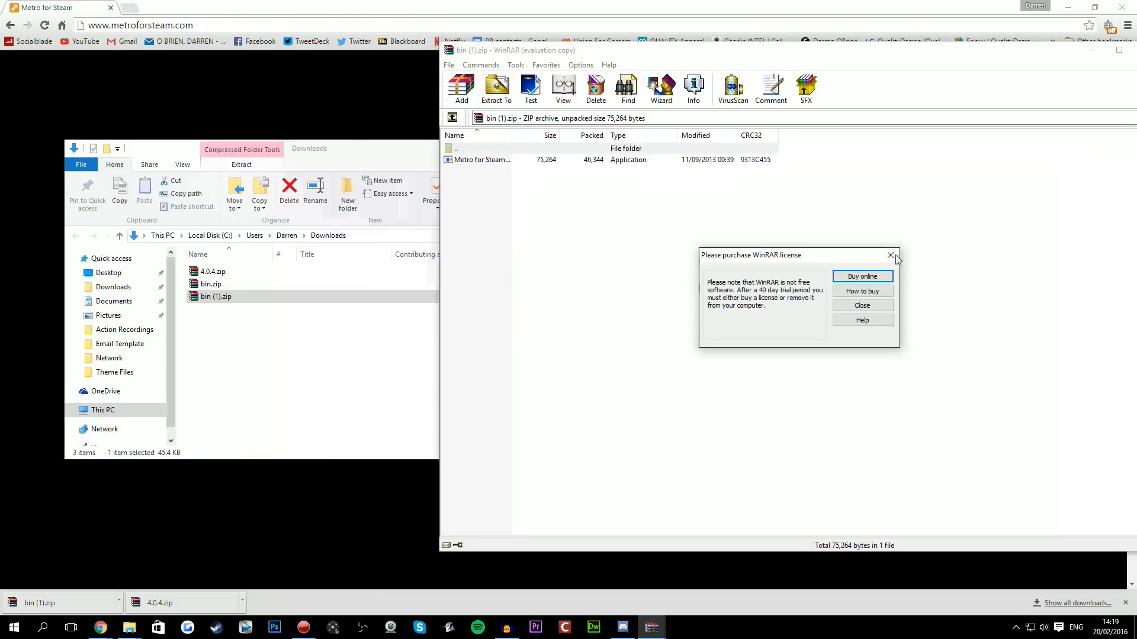
pyautogui.click(891, 255)
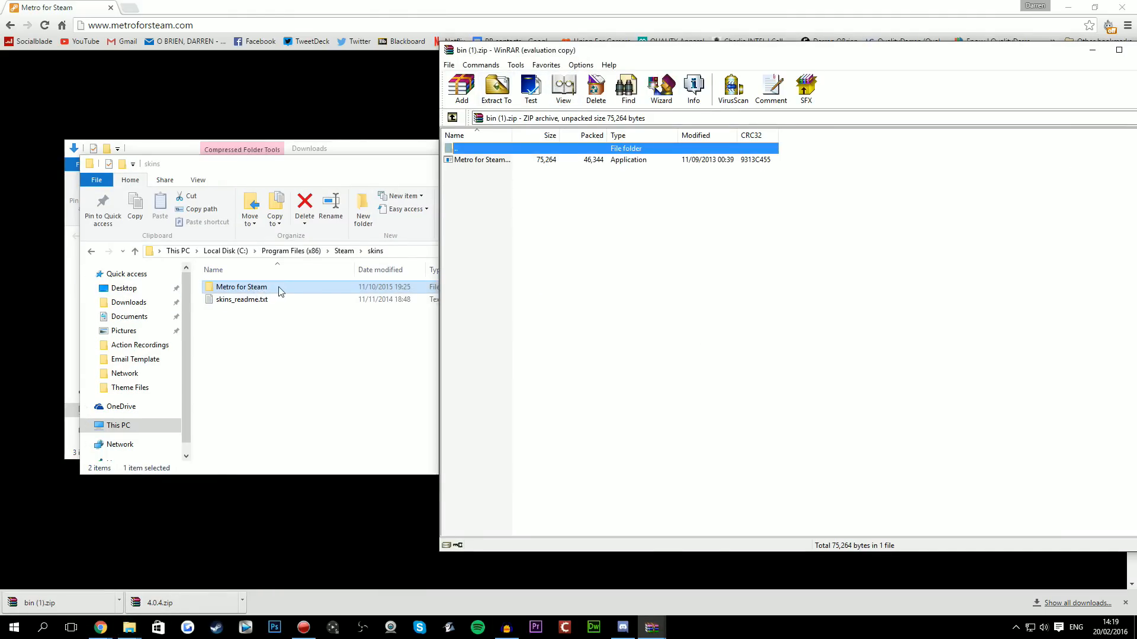
pyautogui.doubleClick(241, 286)
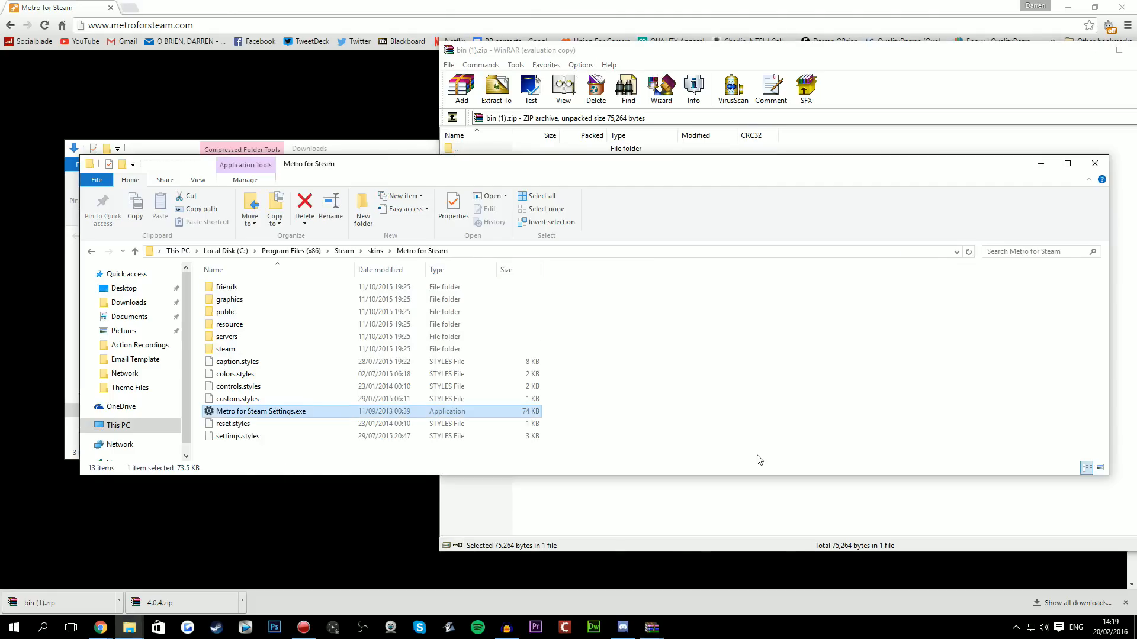
pyautogui.moveTo(382, 435)
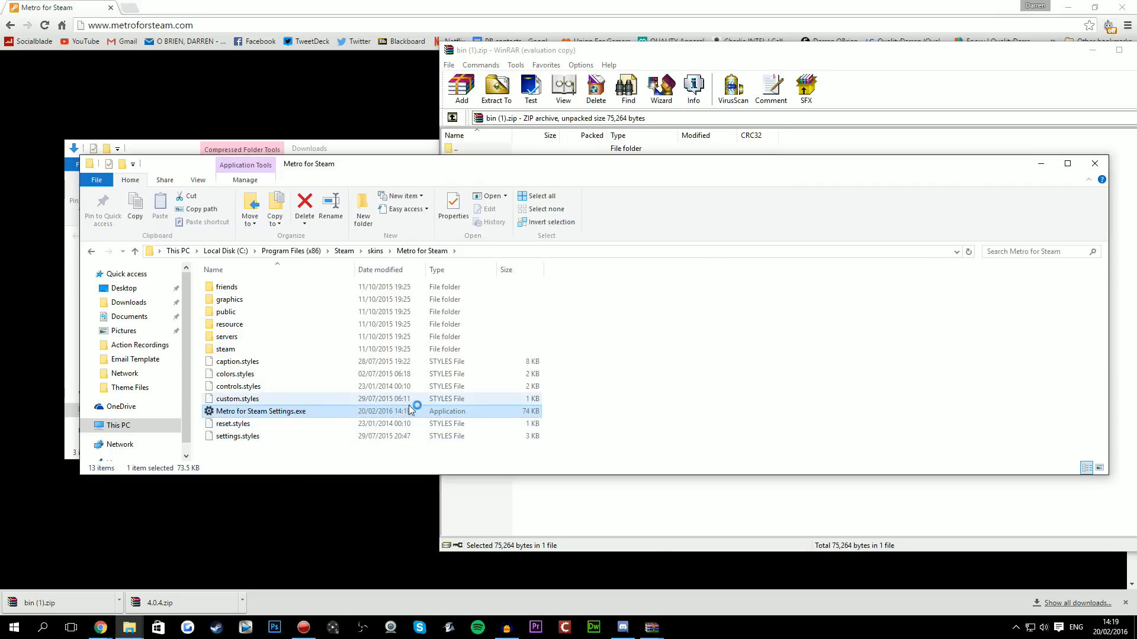
# - Run Metro for Steam Settings and apply the blue accent colour
pyautogui.doubleClick(260, 411)
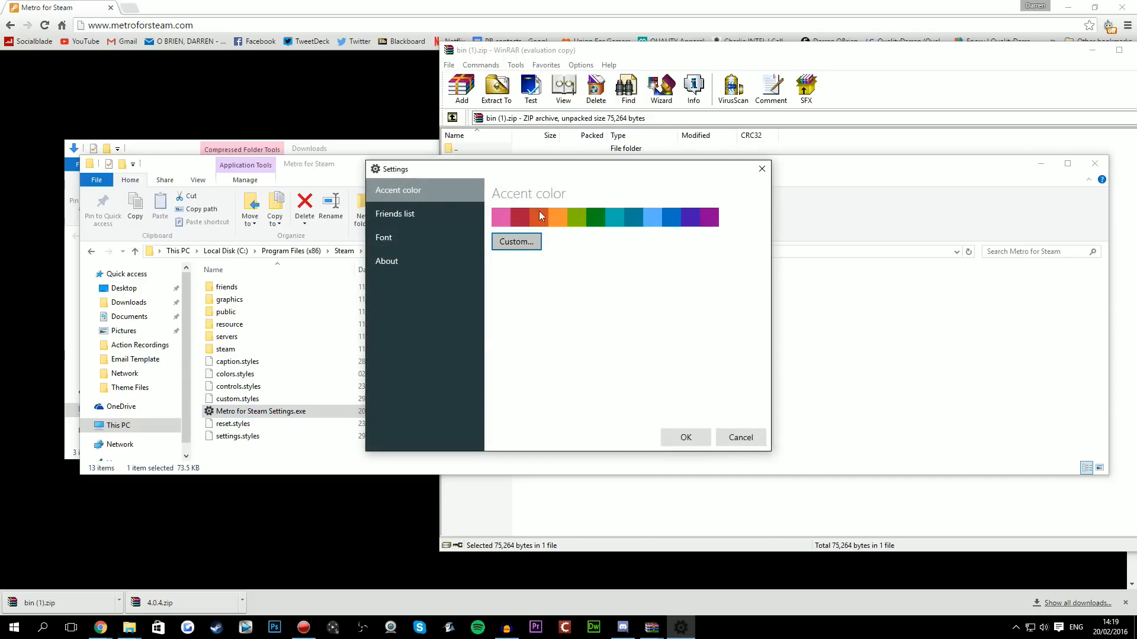
pyautogui.click(674, 217)
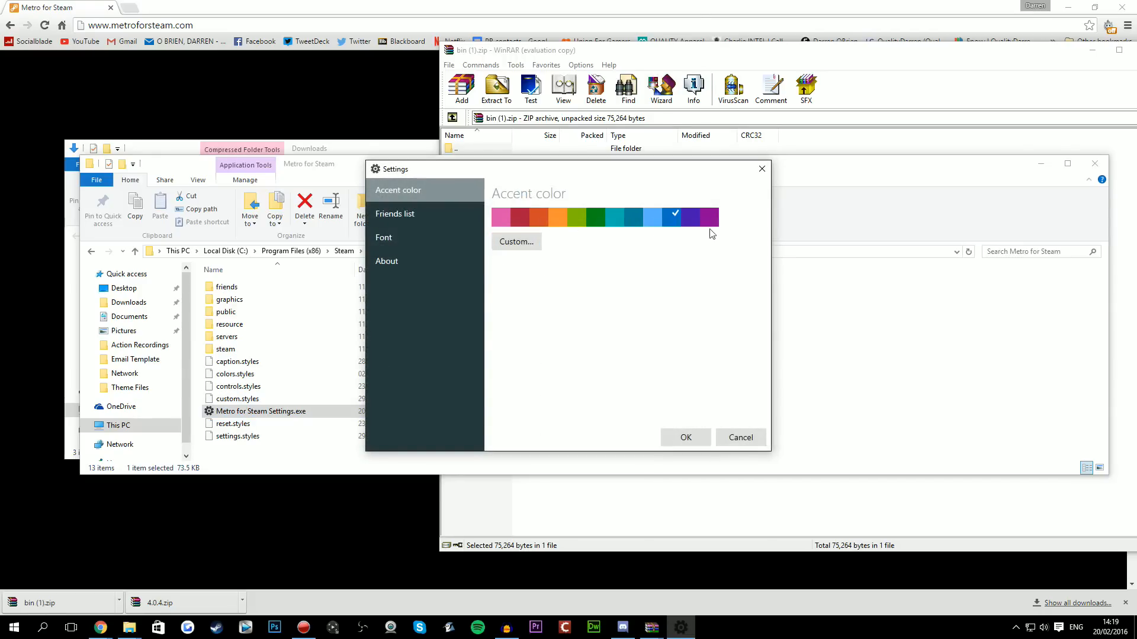
pyautogui.moveTo(665, 259)
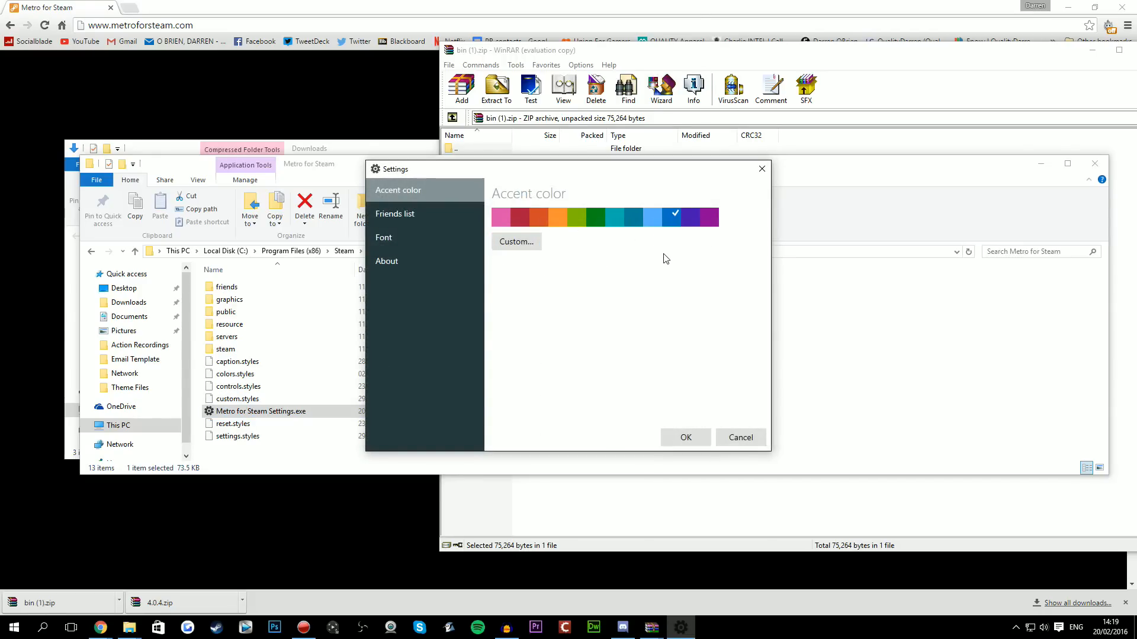
pyautogui.click(739, 437)
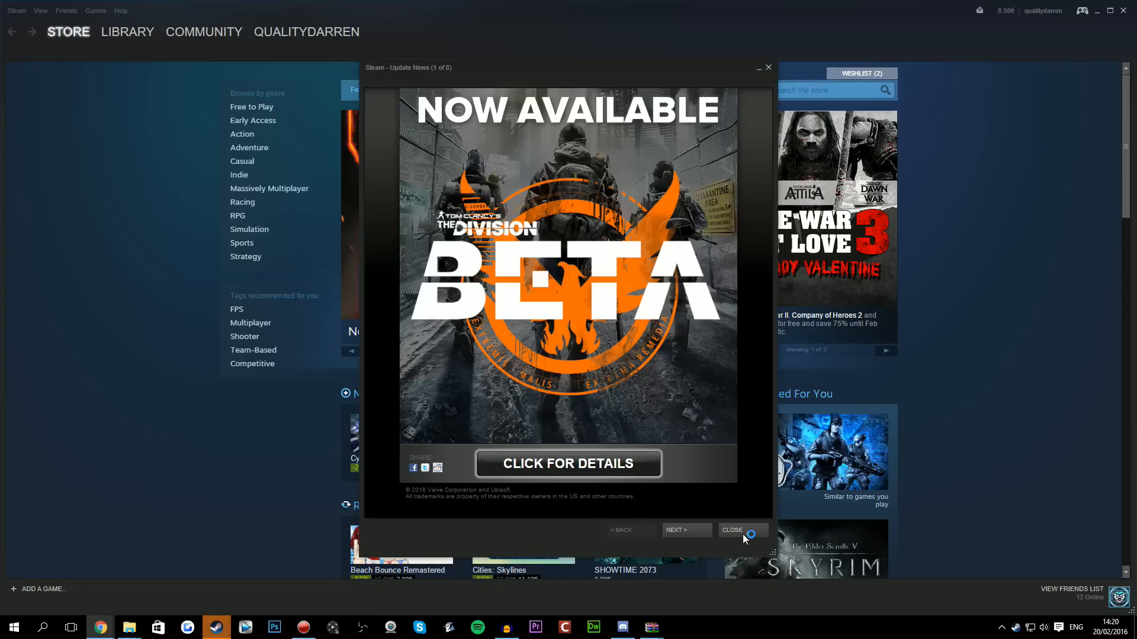
# - In Settings > Interface, choose the Metro for Steam skin and confirm
pyautogui.click(736, 531)
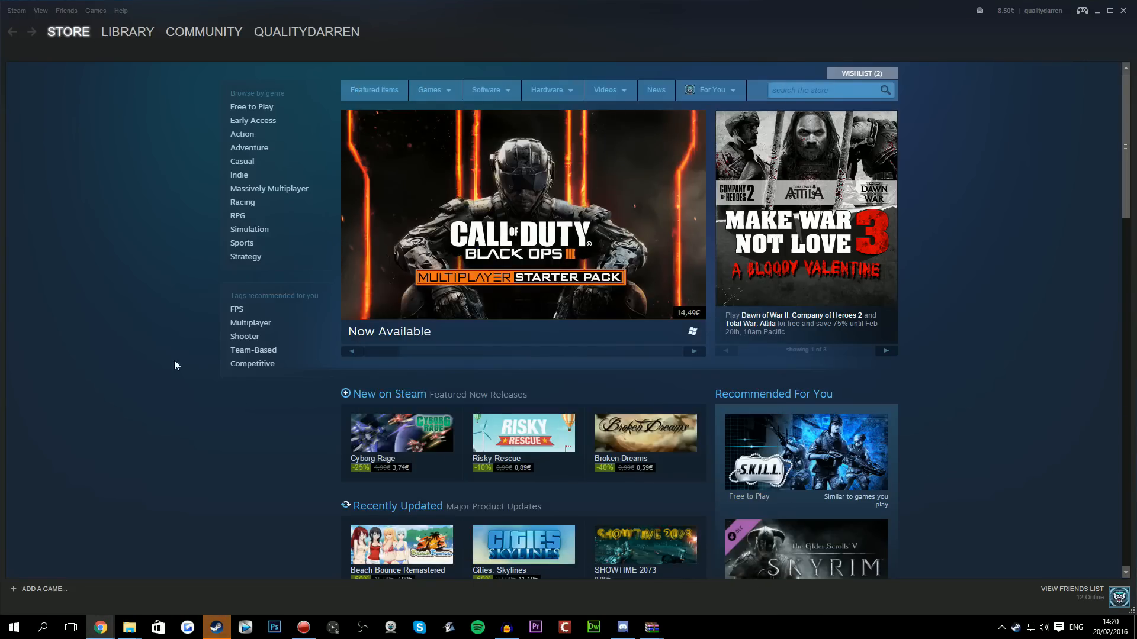
pyautogui.moveTo(20, 15)
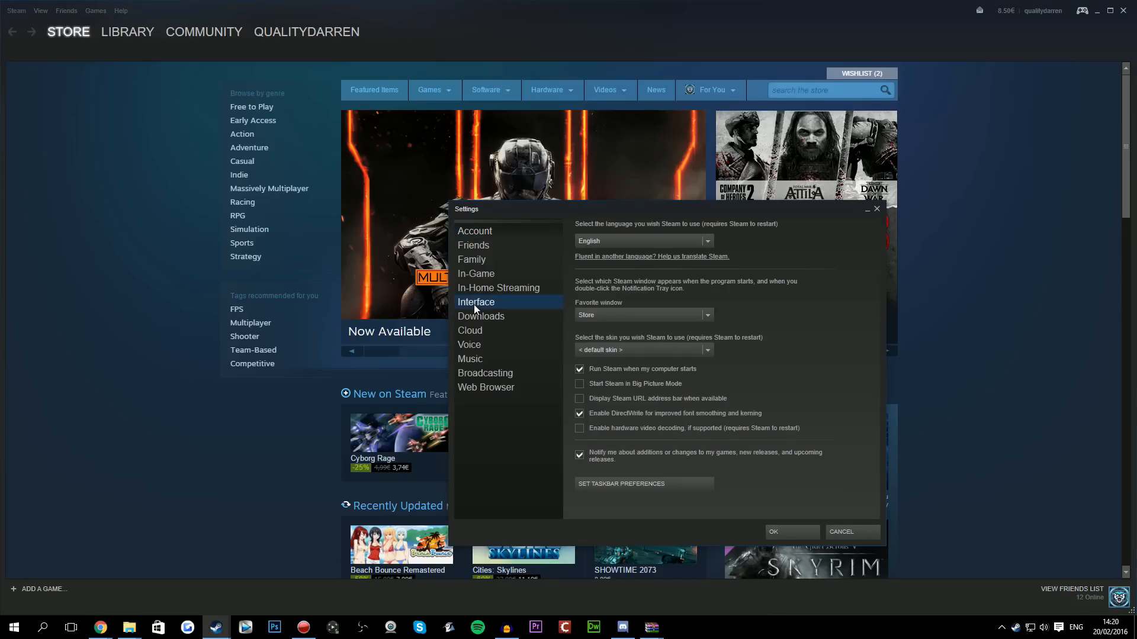
pyautogui.click(706, 351)
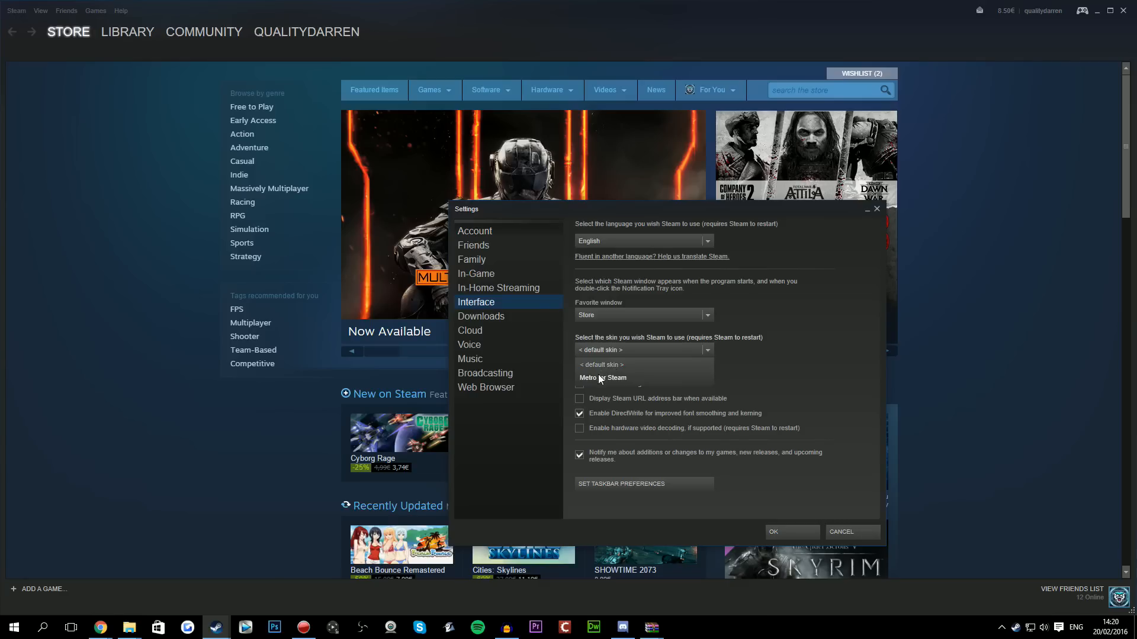
pyautogui.click(602, 377)
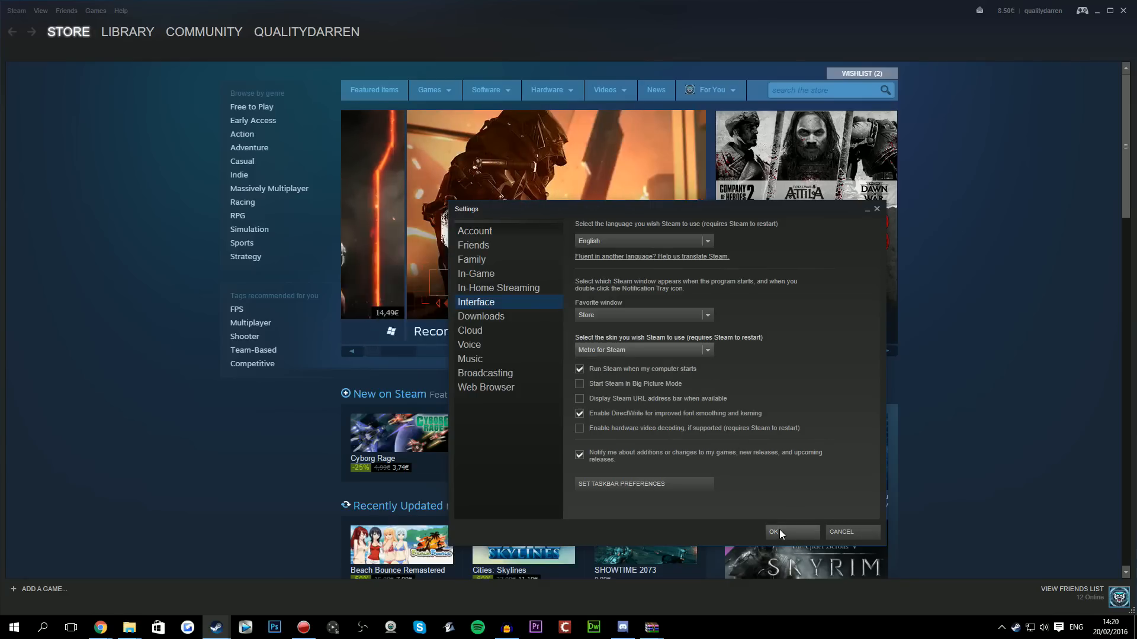
pyautogui.click(773, 532)
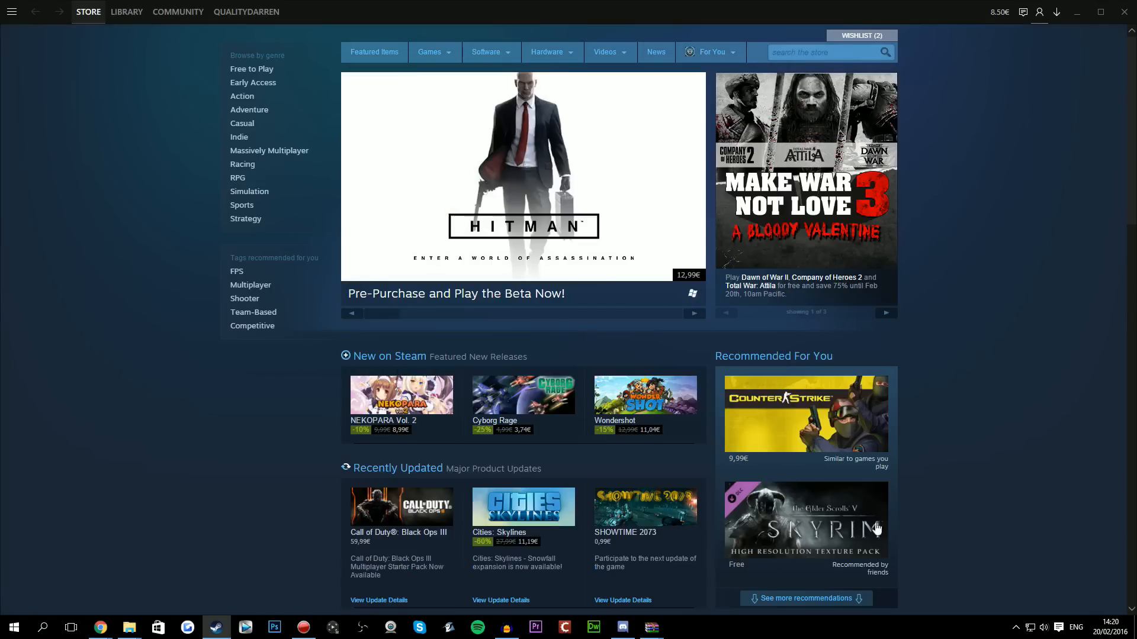
pyautogui.moveTo(852, 441)
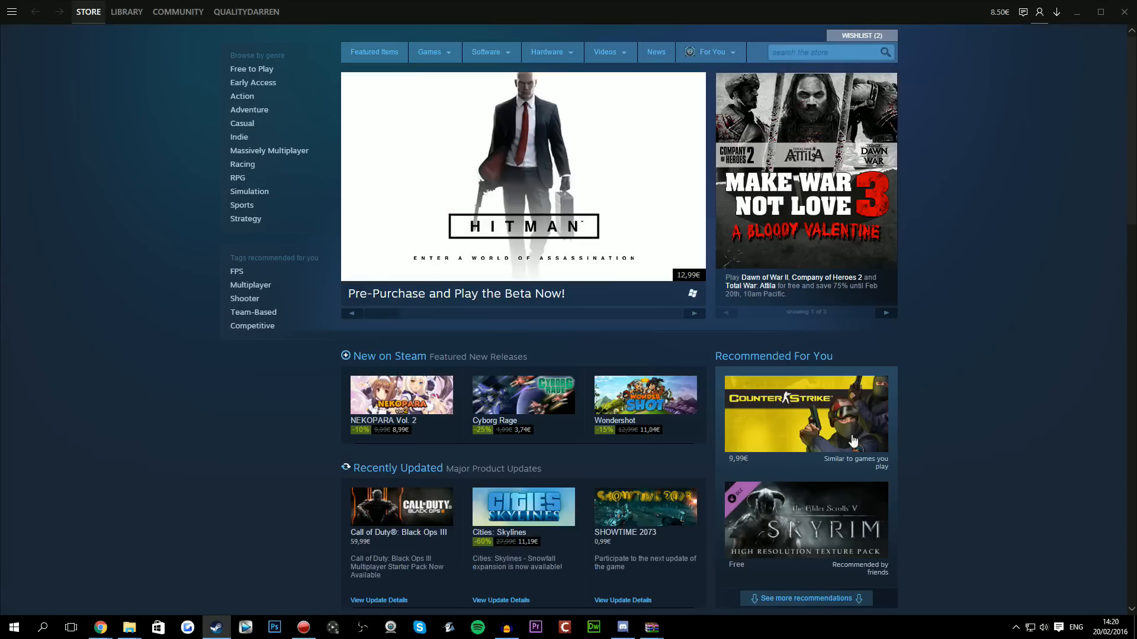
pyautogui.moveTo(202, 484)
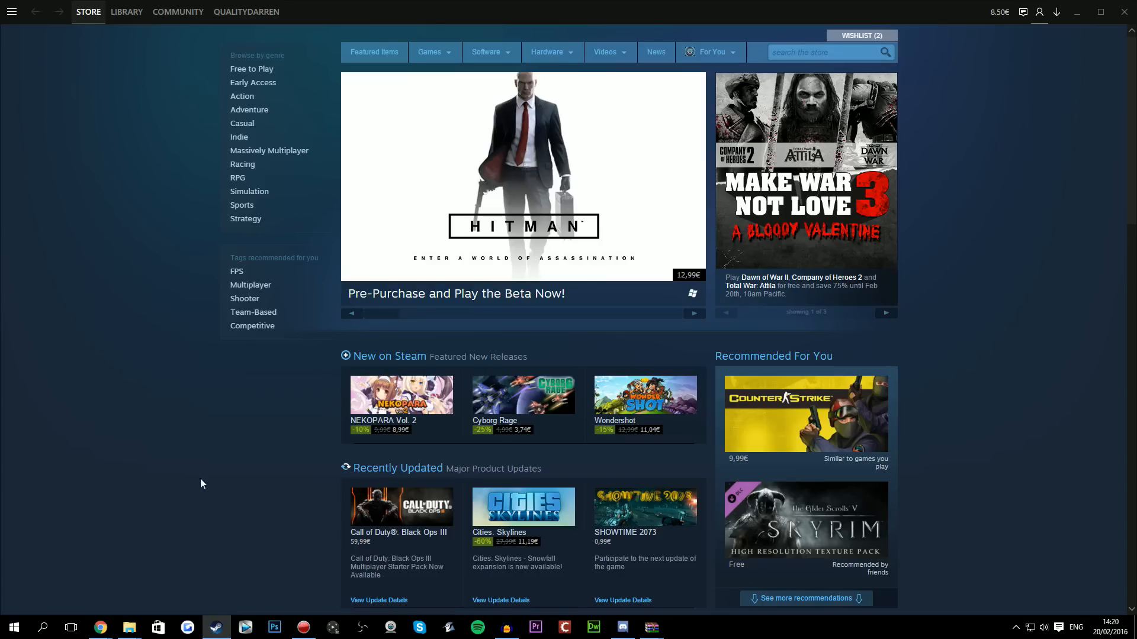
# - Visit the Library, Community and activity pages under the Metro skin, then return to the Store
pyautogui.click(127, 11)
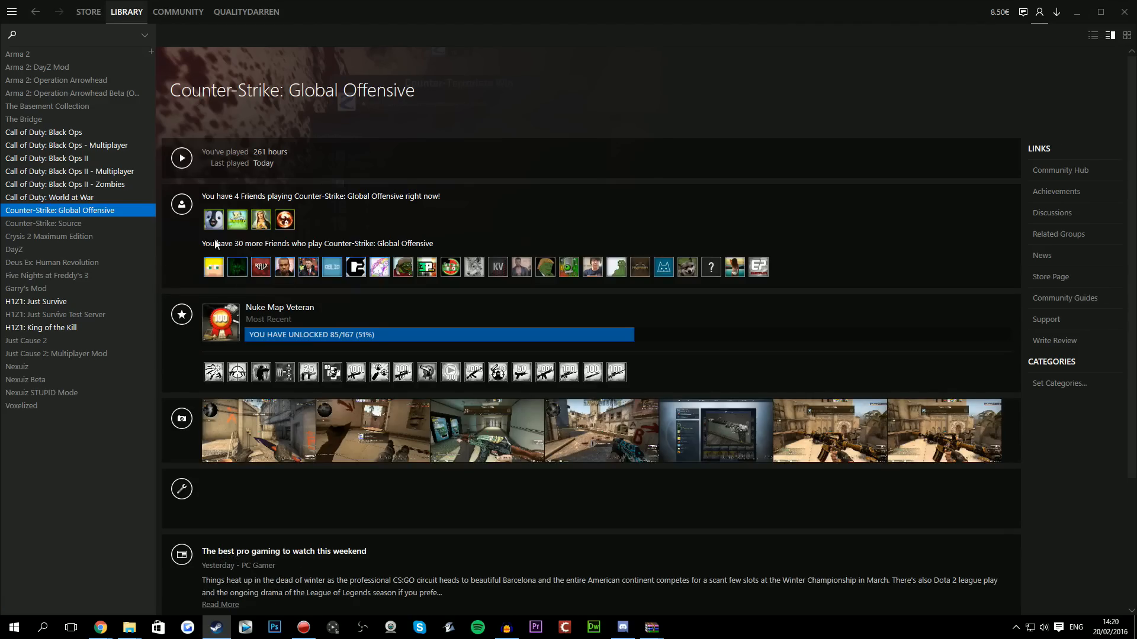
pyautogui.click(178, 12)
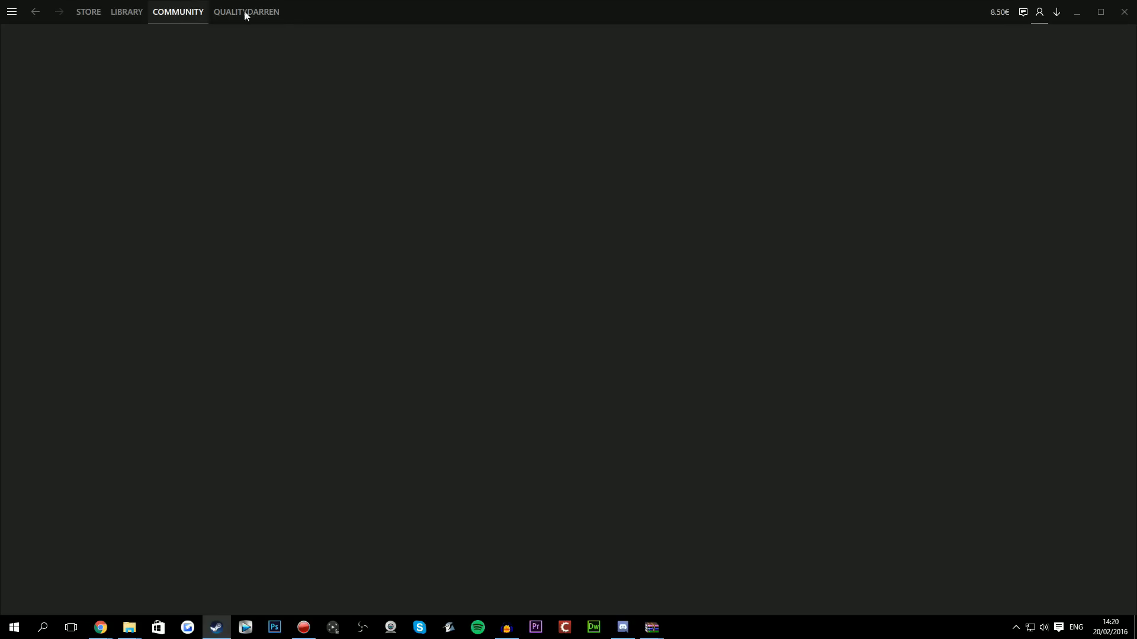
pyautogui.click(178, 12)
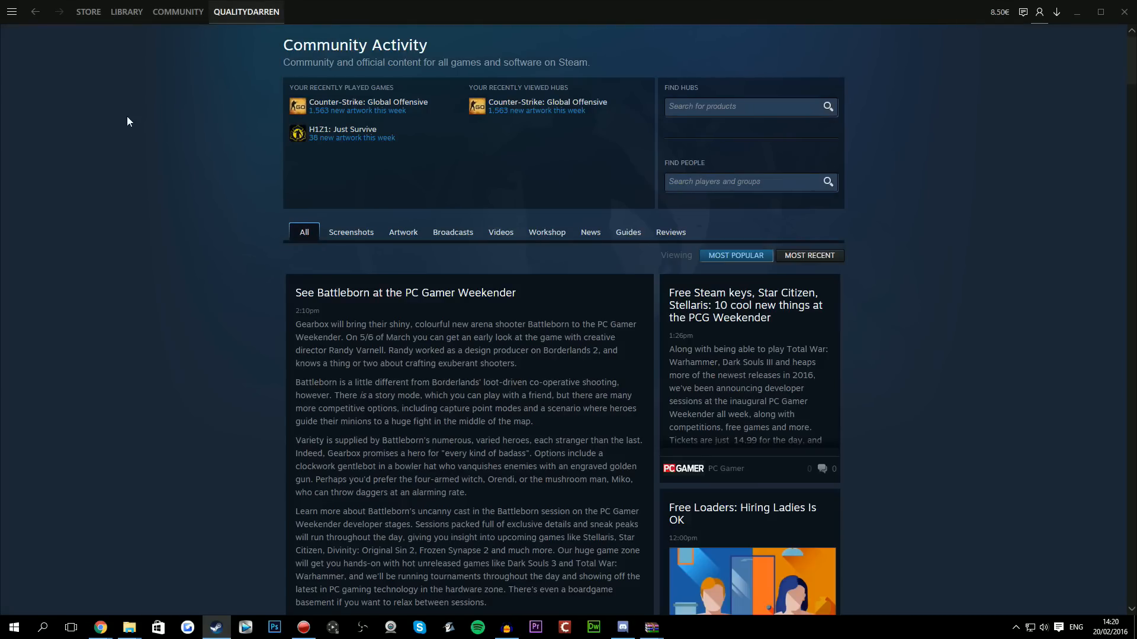
pyautogui.click(88, 12)
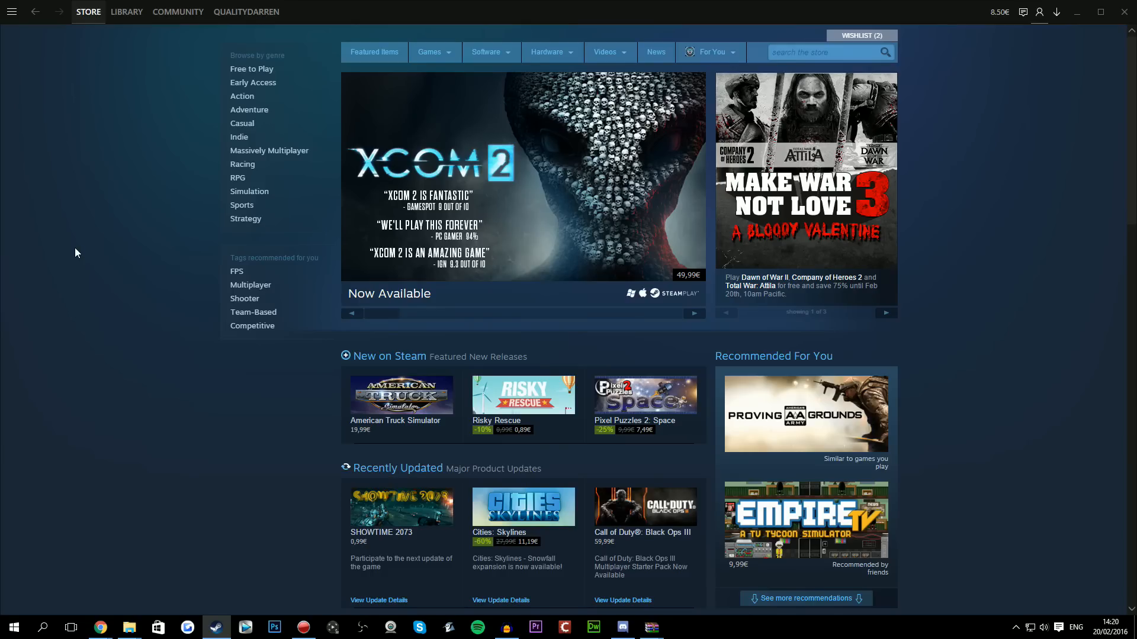
pyautogui.moveTo(354, 614)
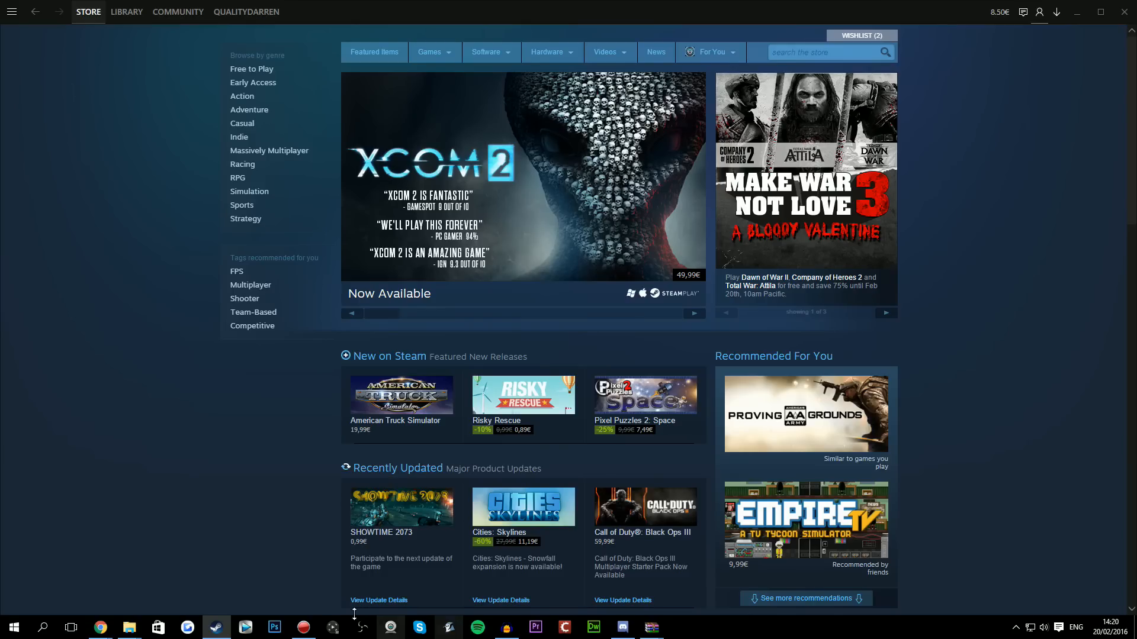